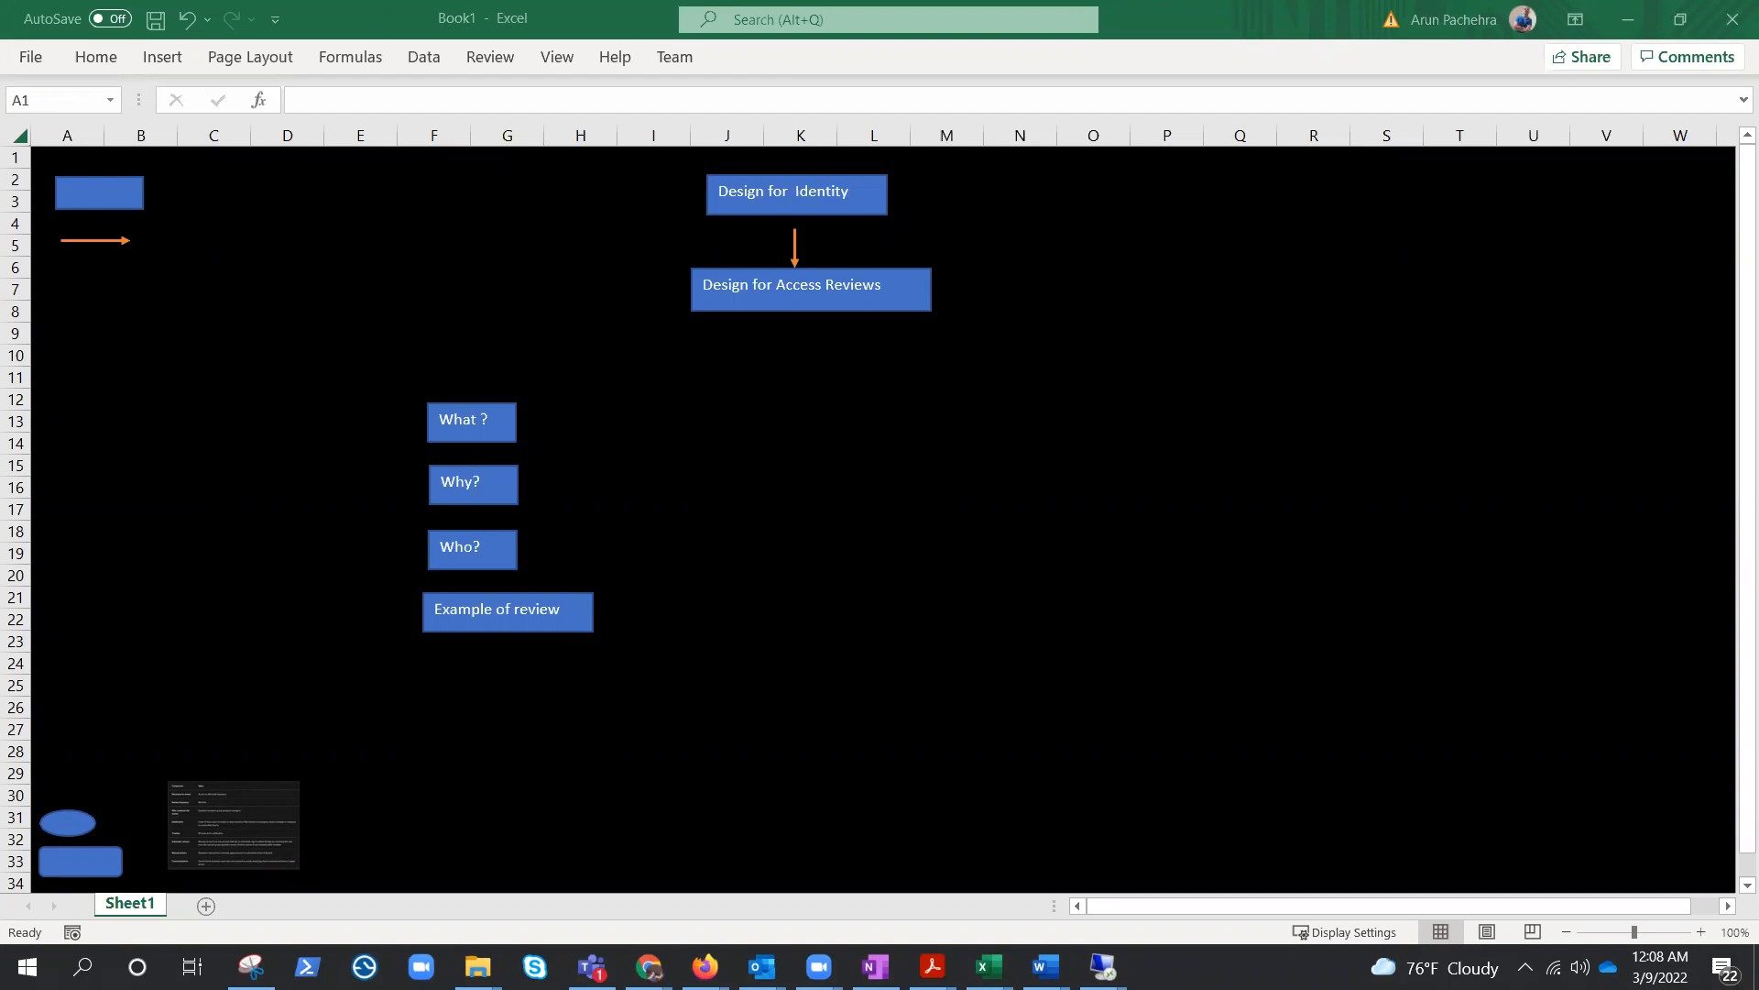
mouse_move(602, 394)
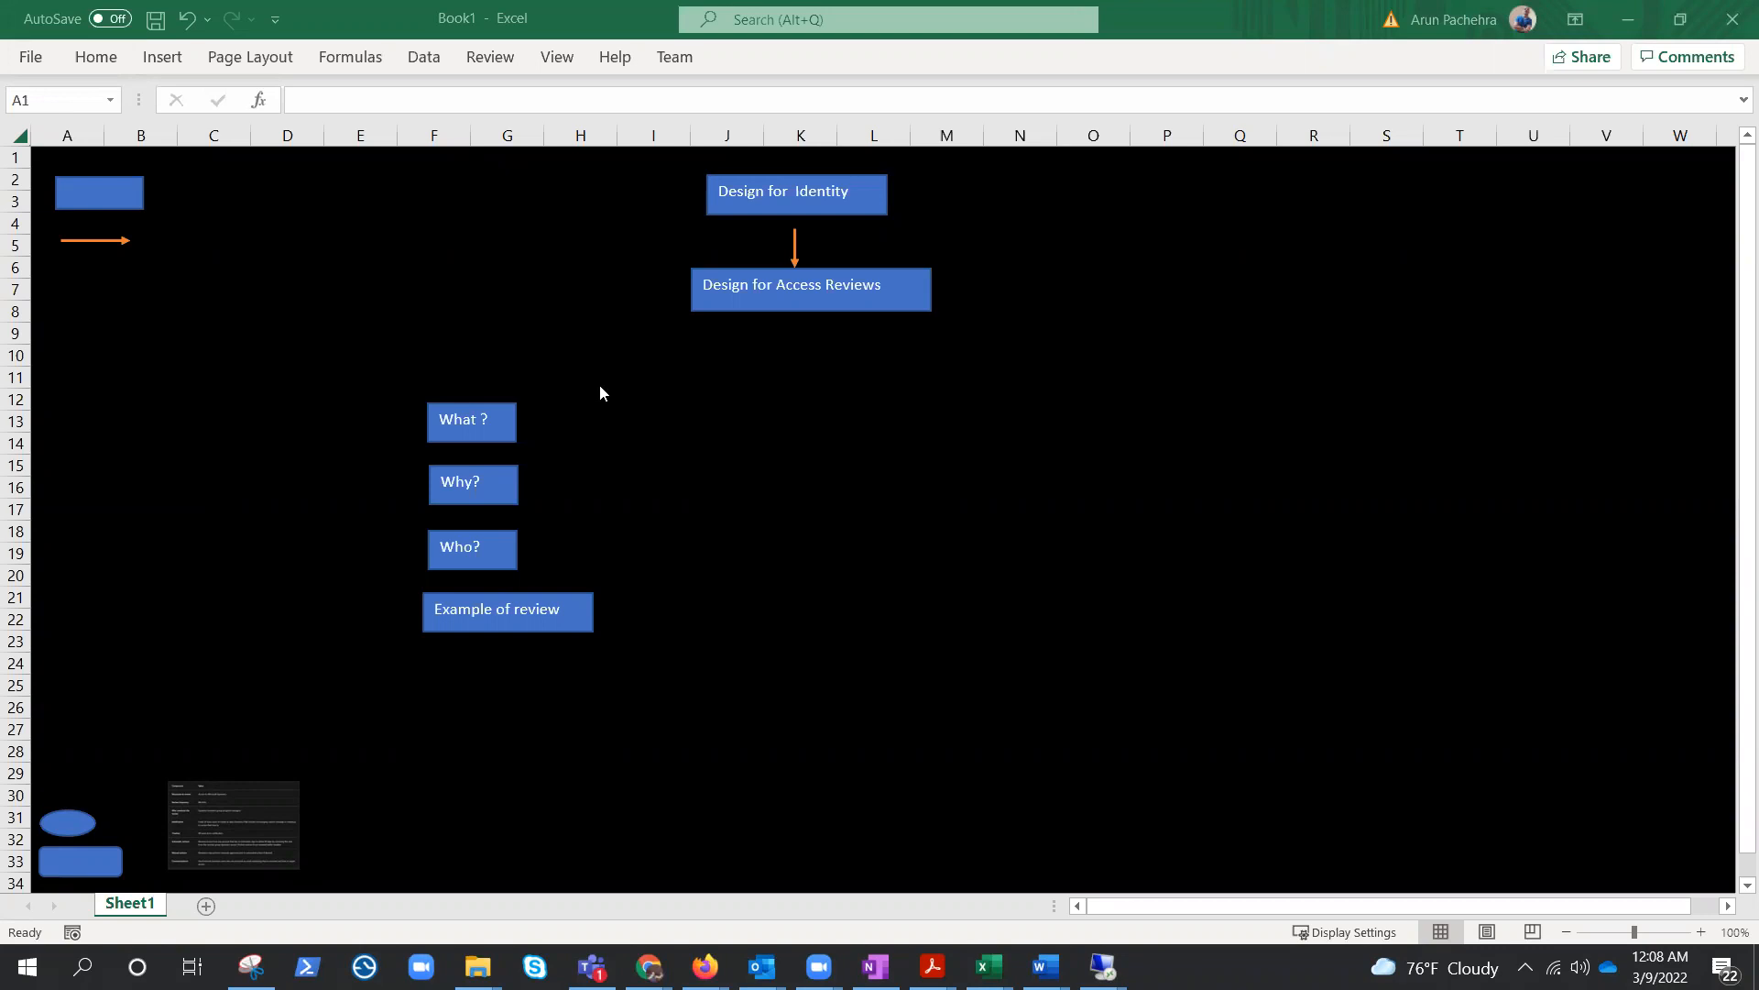
mouse_move(611, 429)
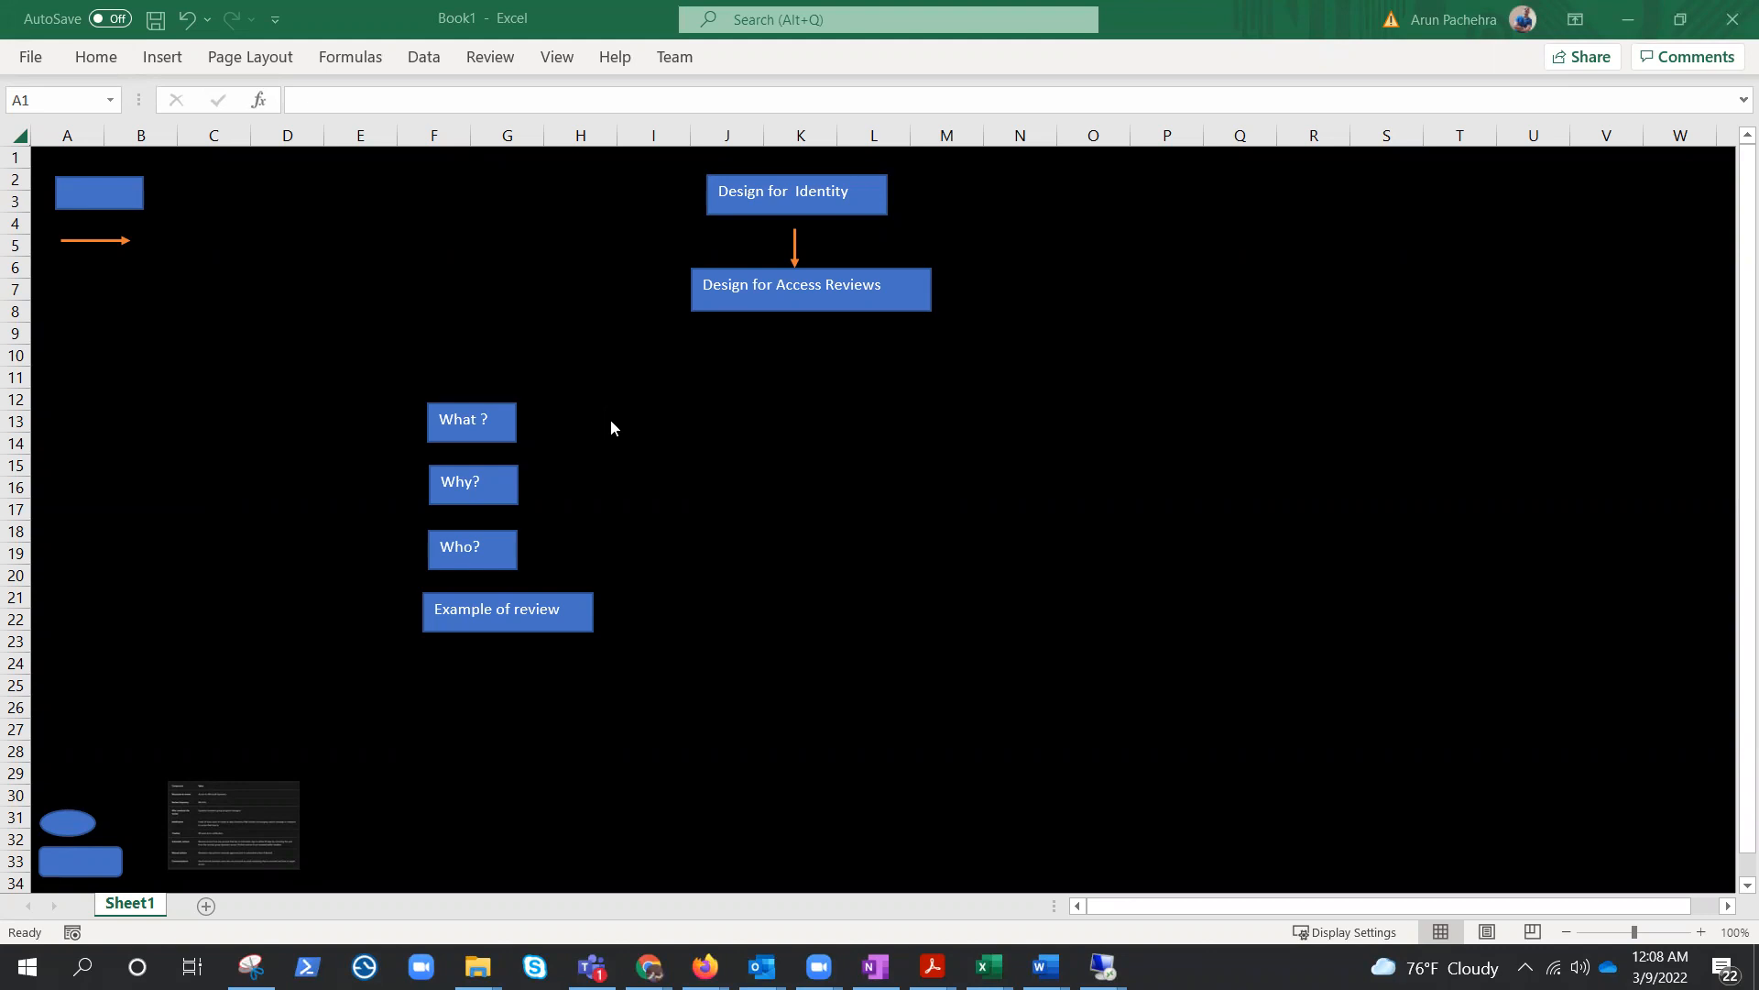
mouse_move(611, 429)
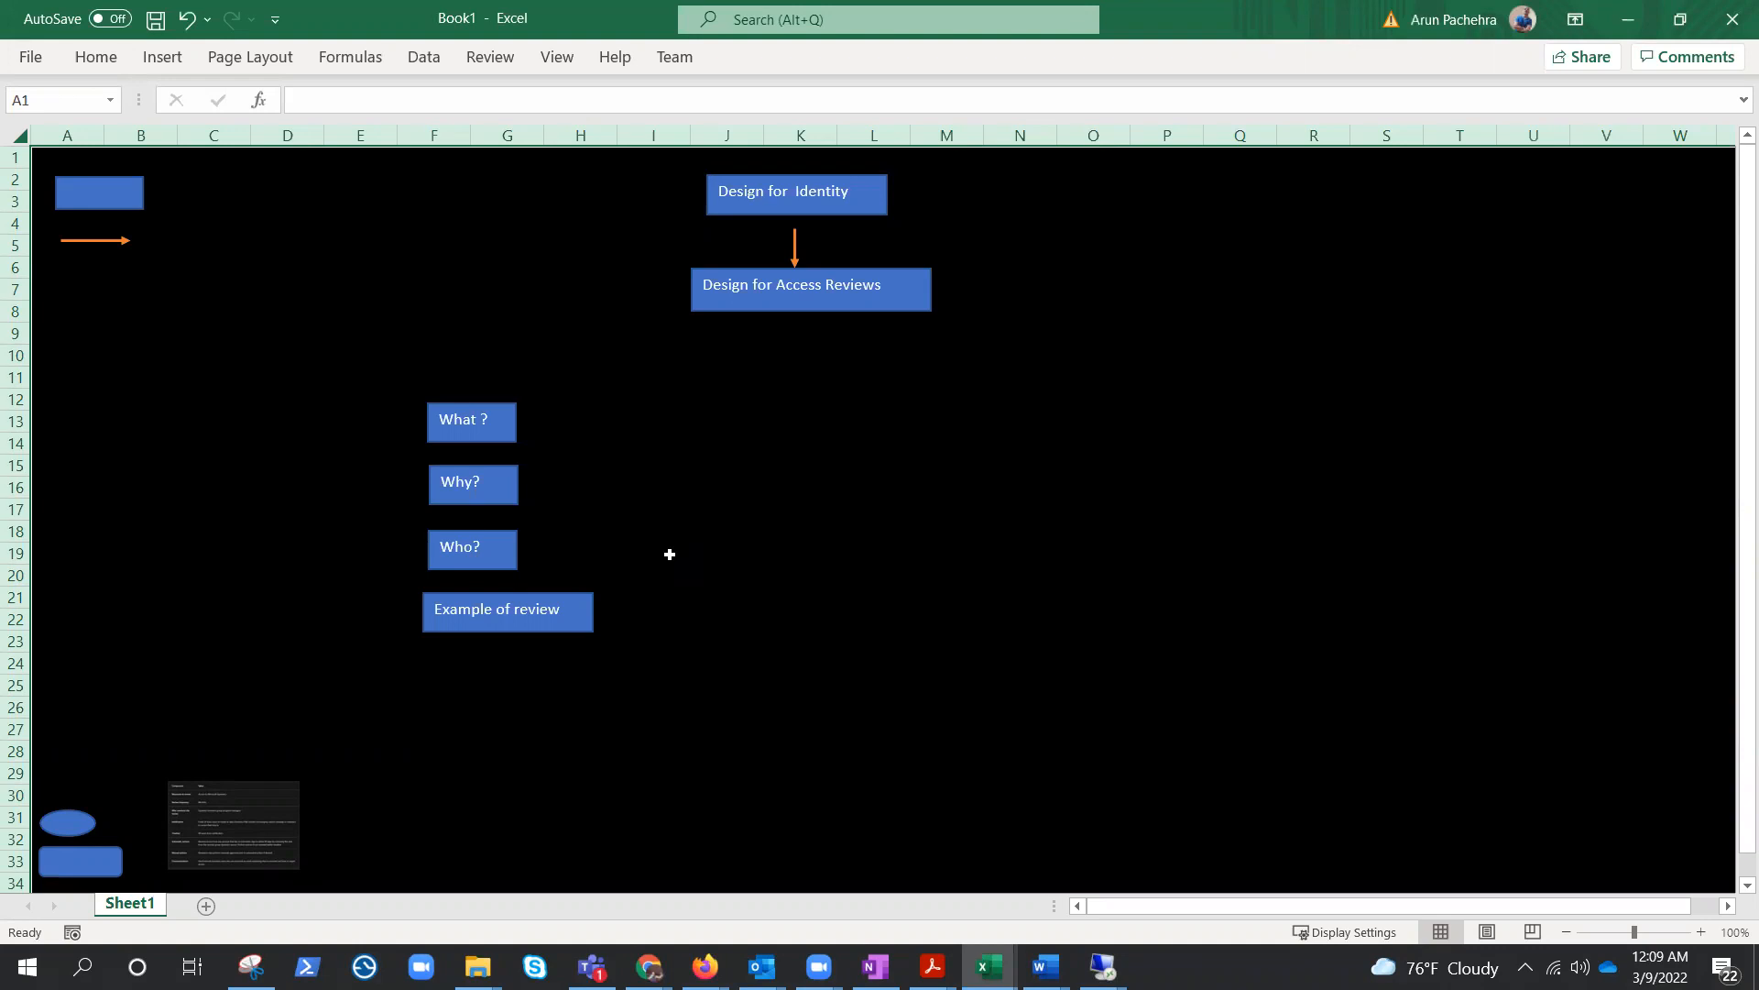
mouse_move(691, 560)
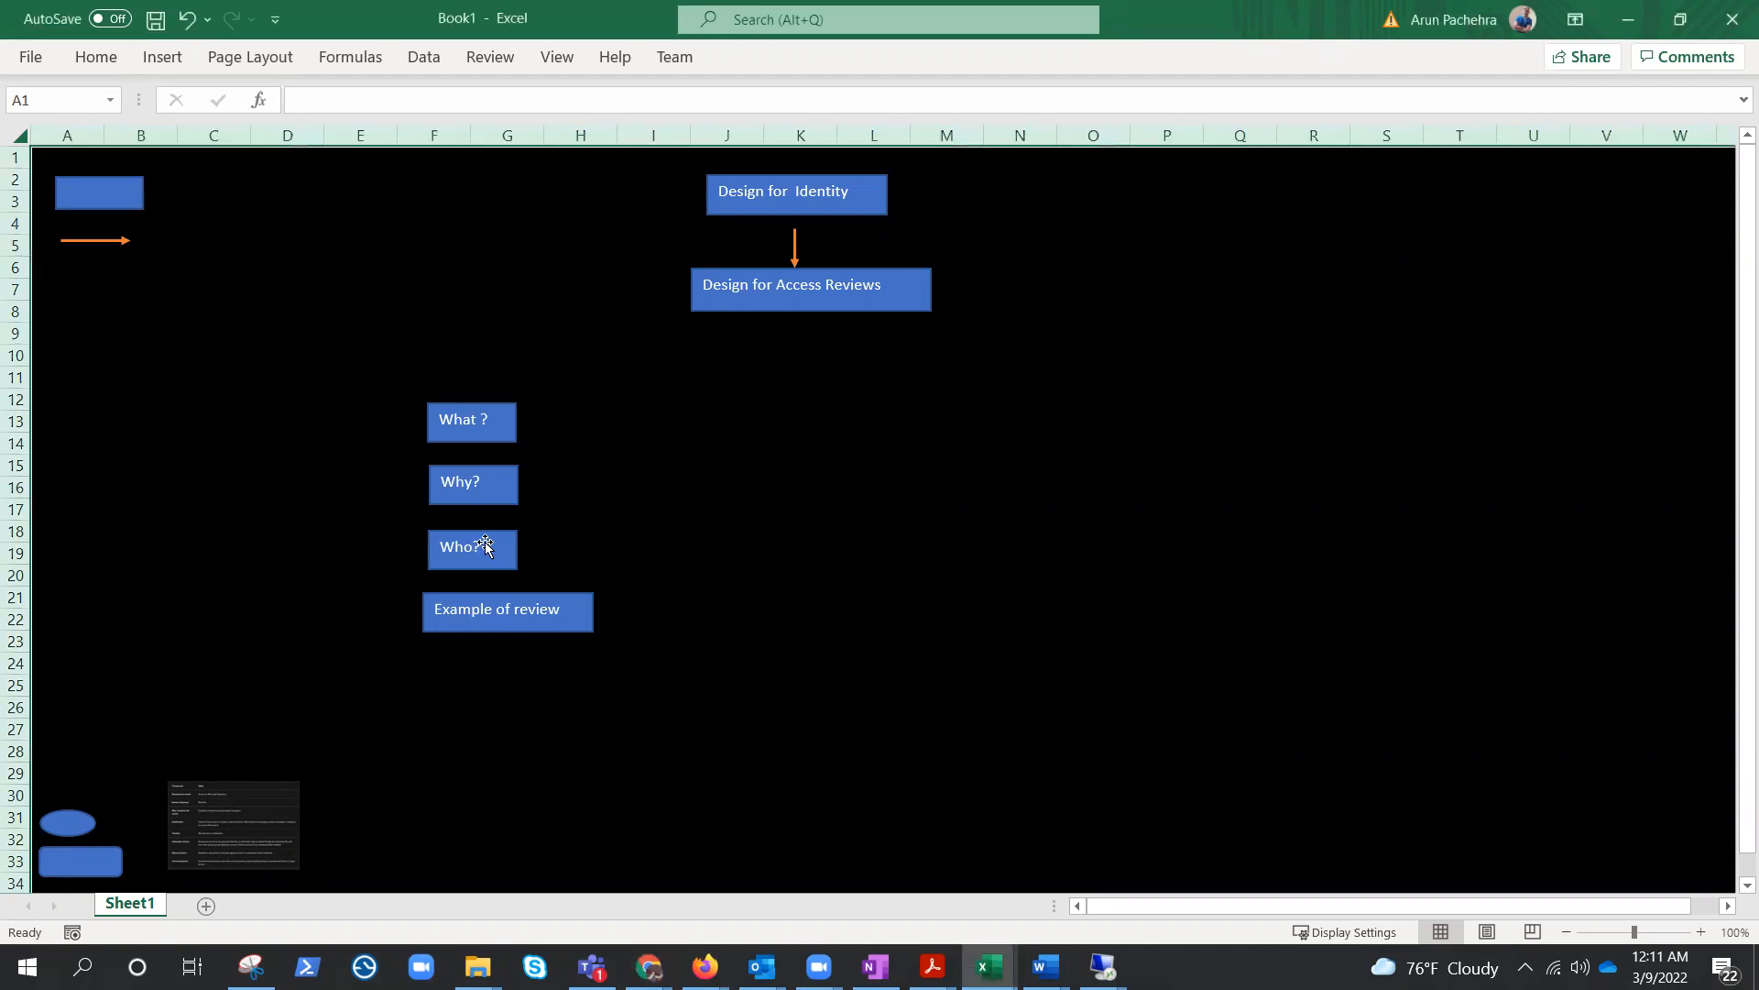
- Return the Who? box below Why?, then move the small table picture up beside the boxes
drag(471, 548, 659, 446)
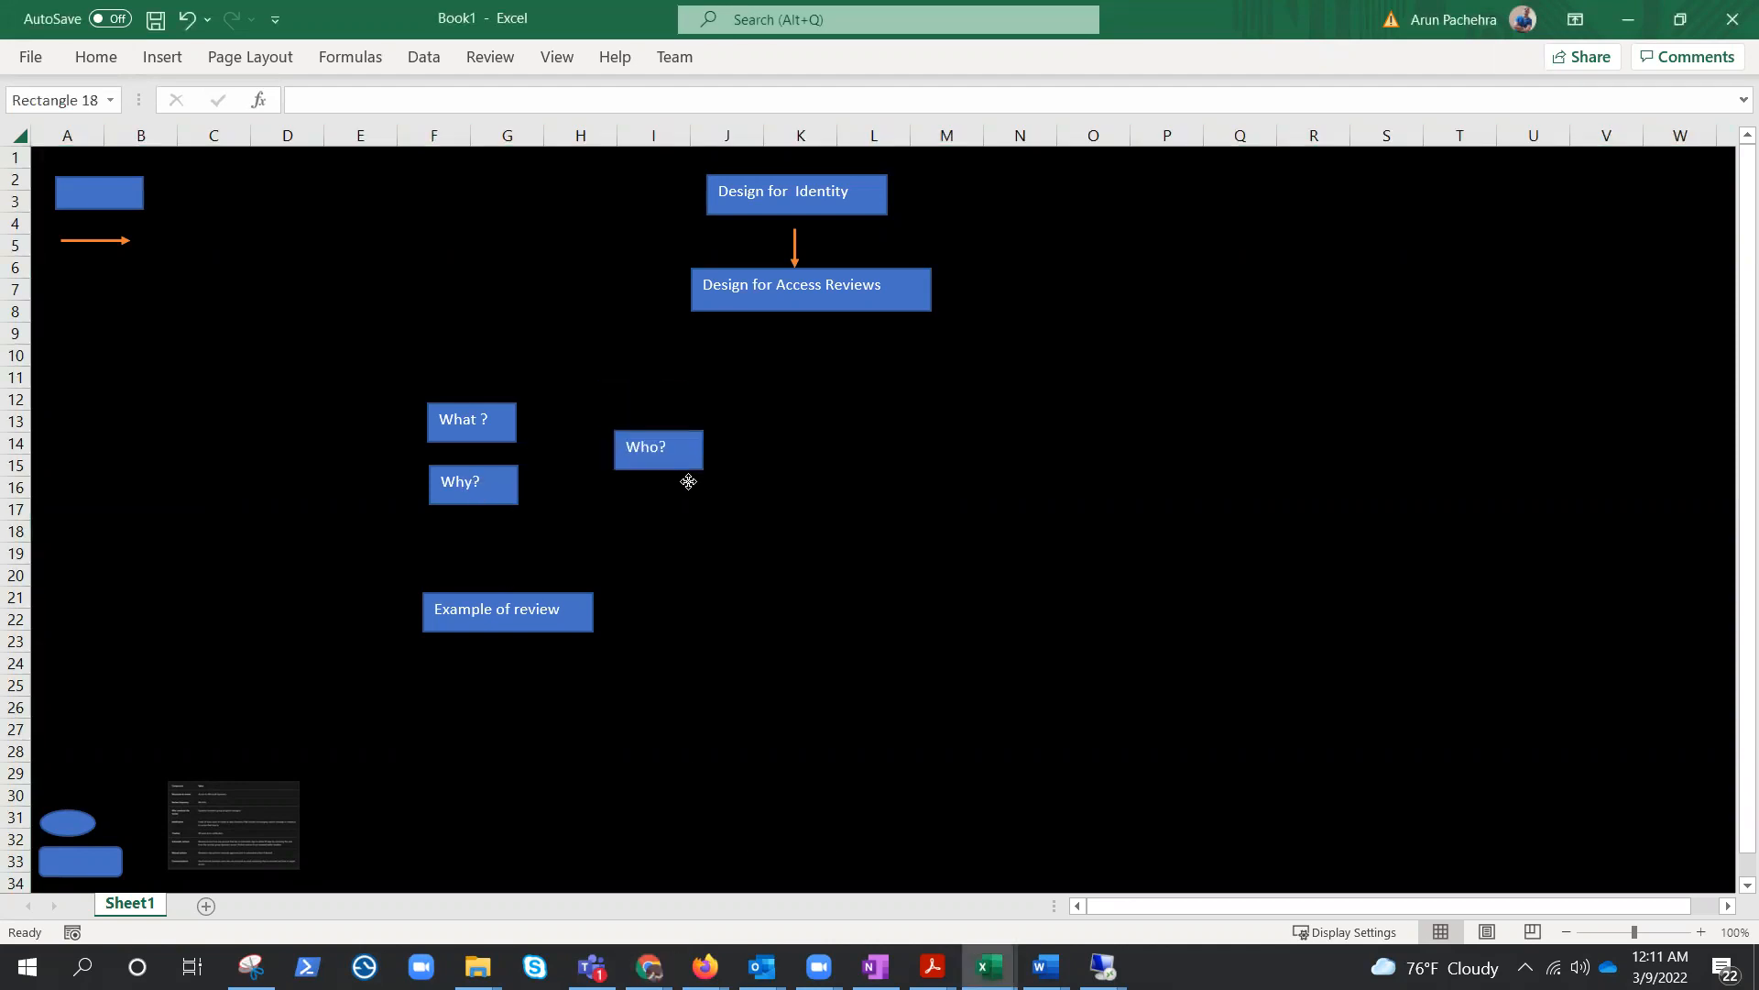
drag(659, 446, 469, 544)
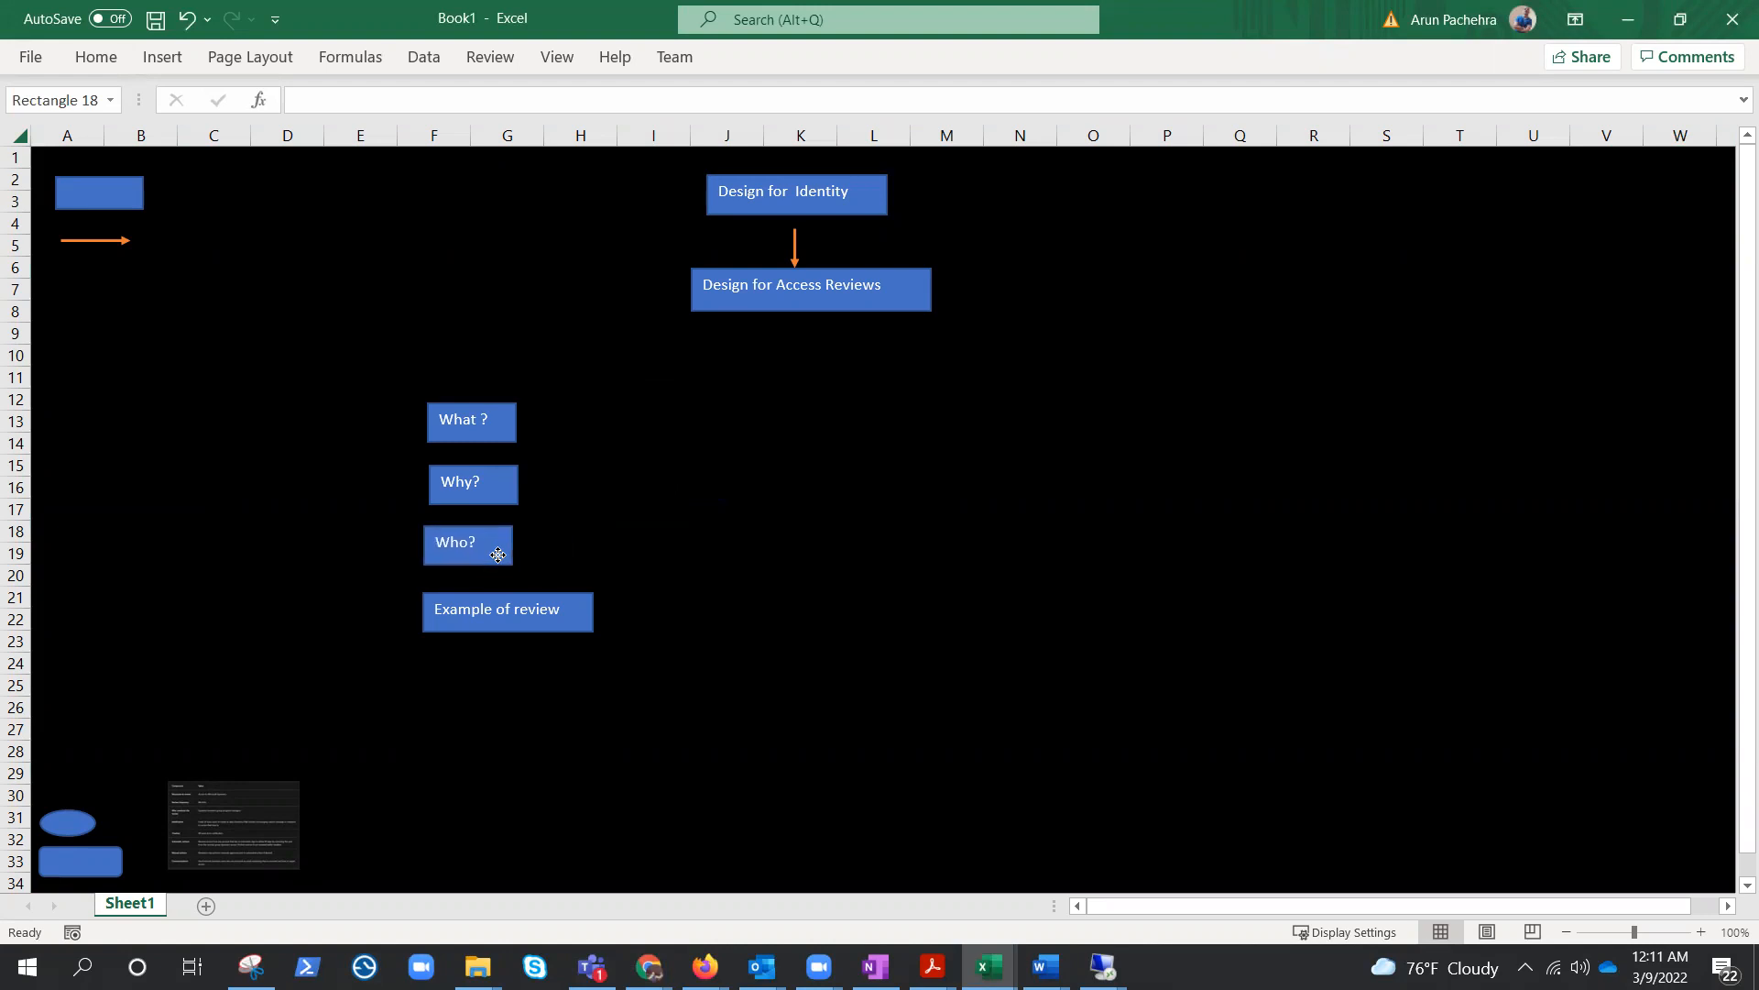
click(469, 544)
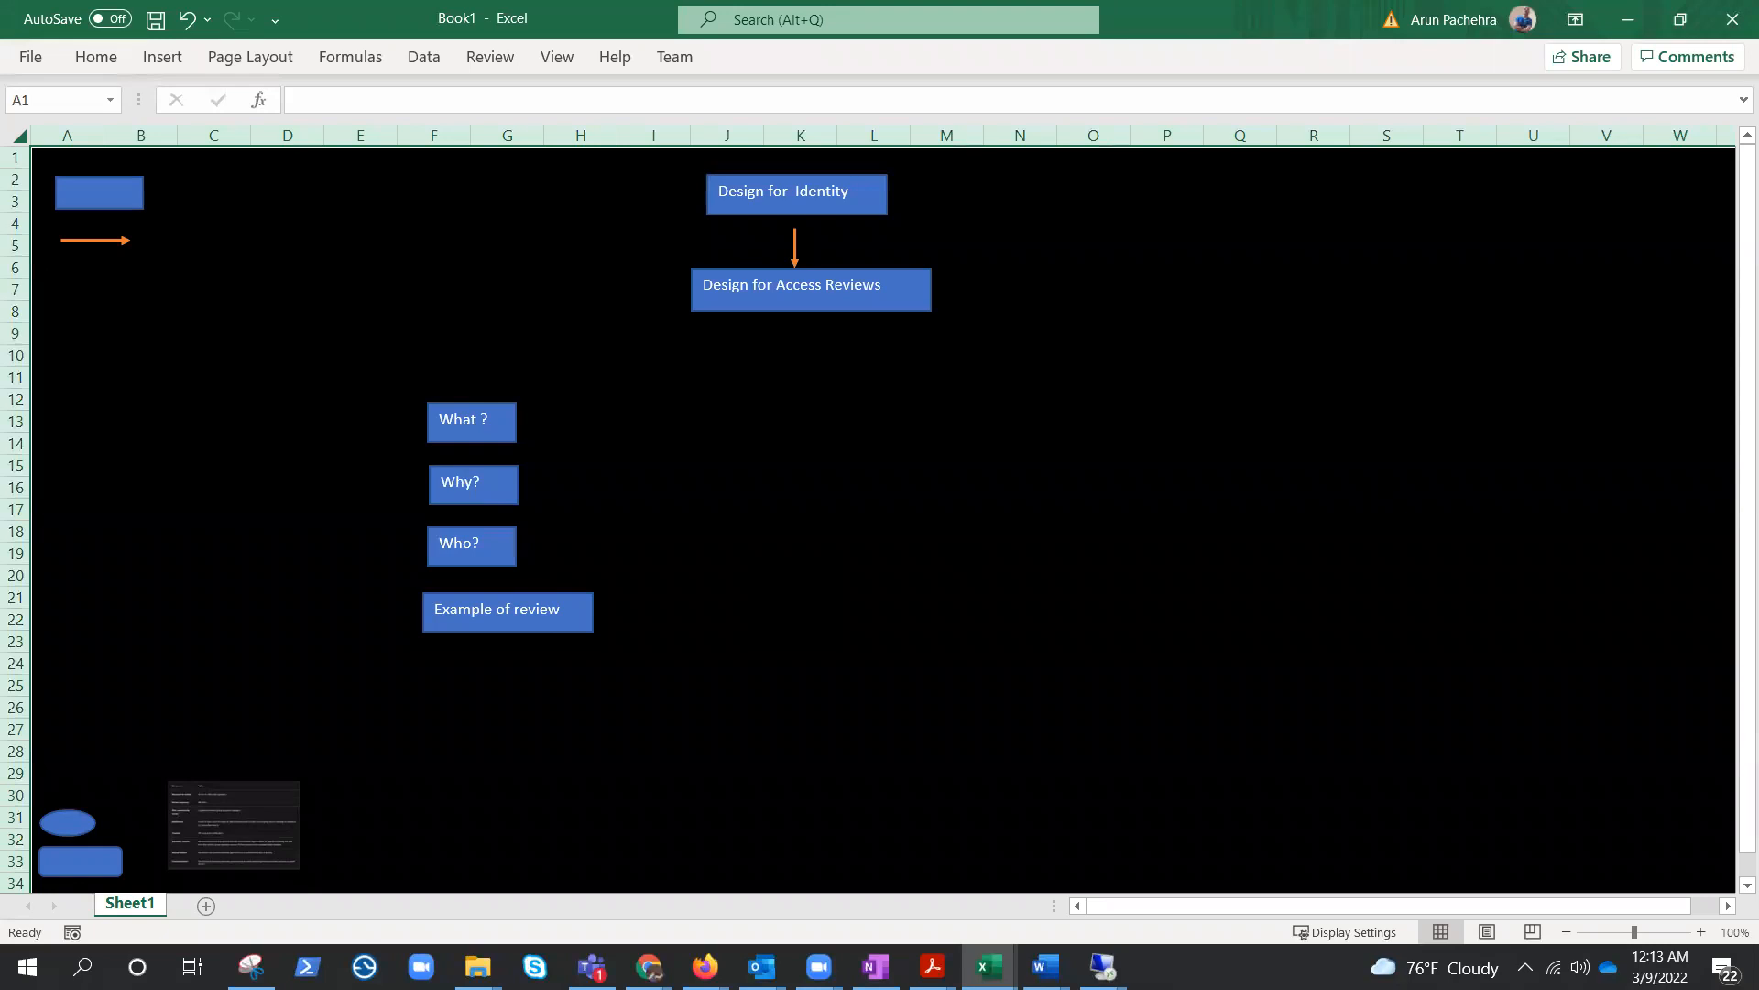
mouse_move(671, 805)
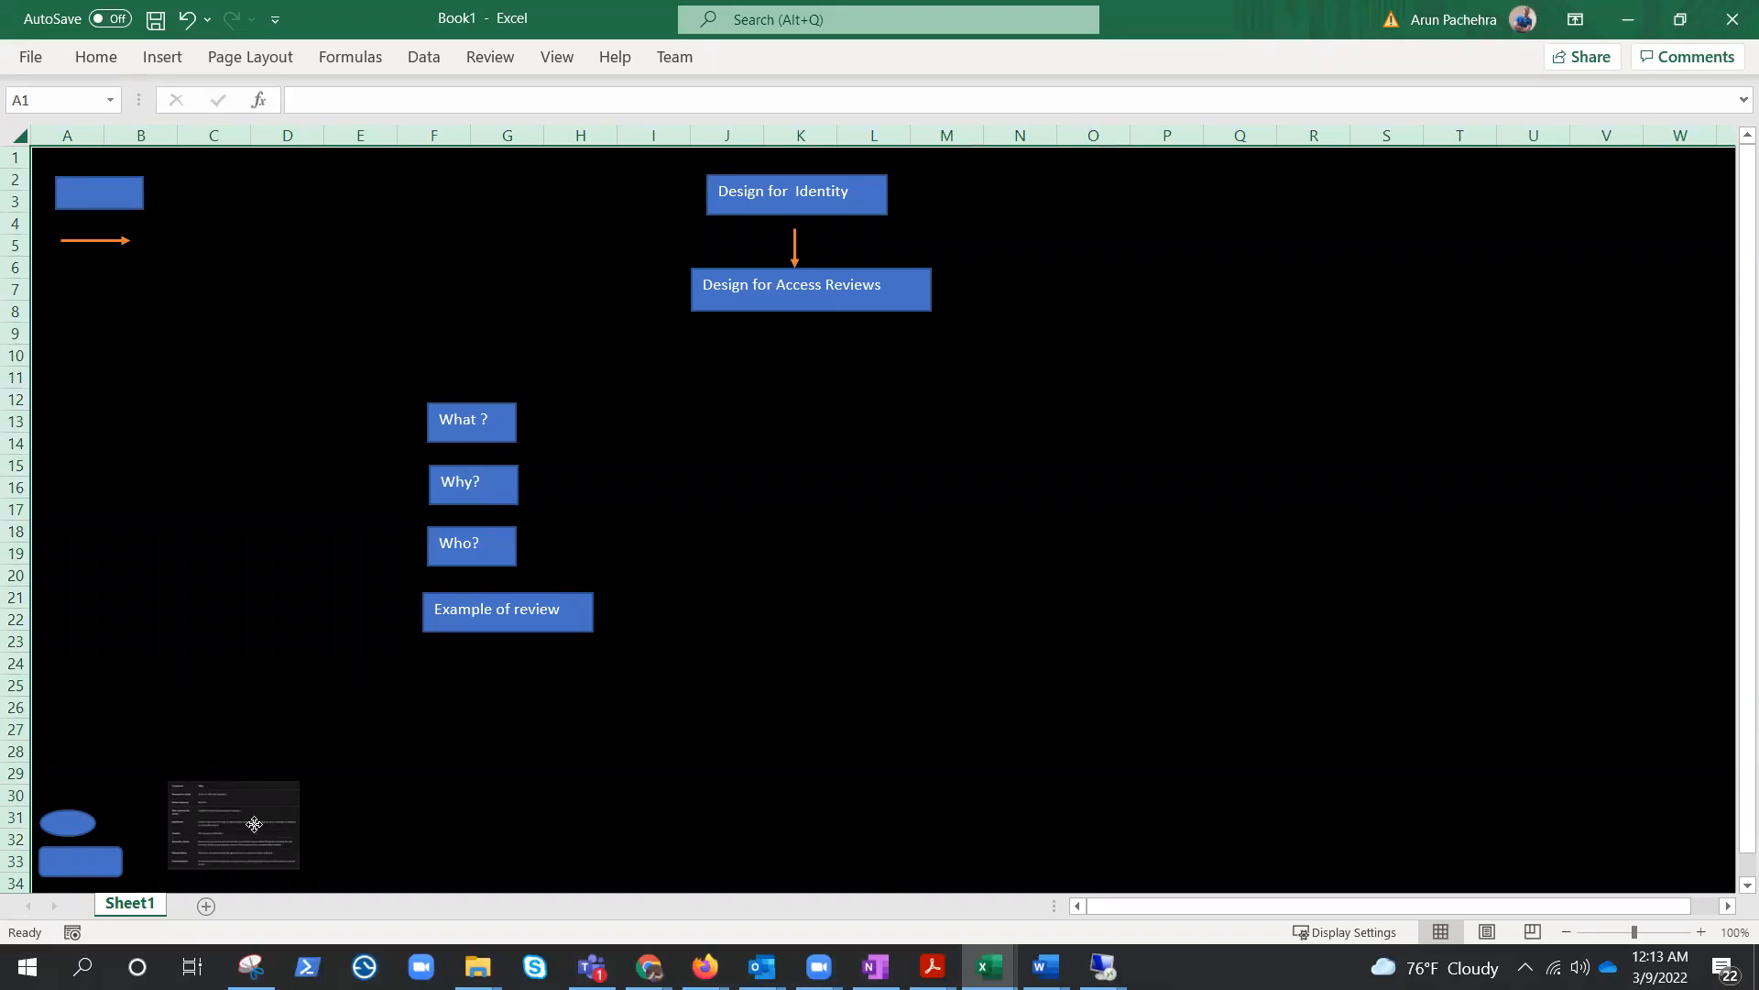
drag(232, 825, 532, 299)
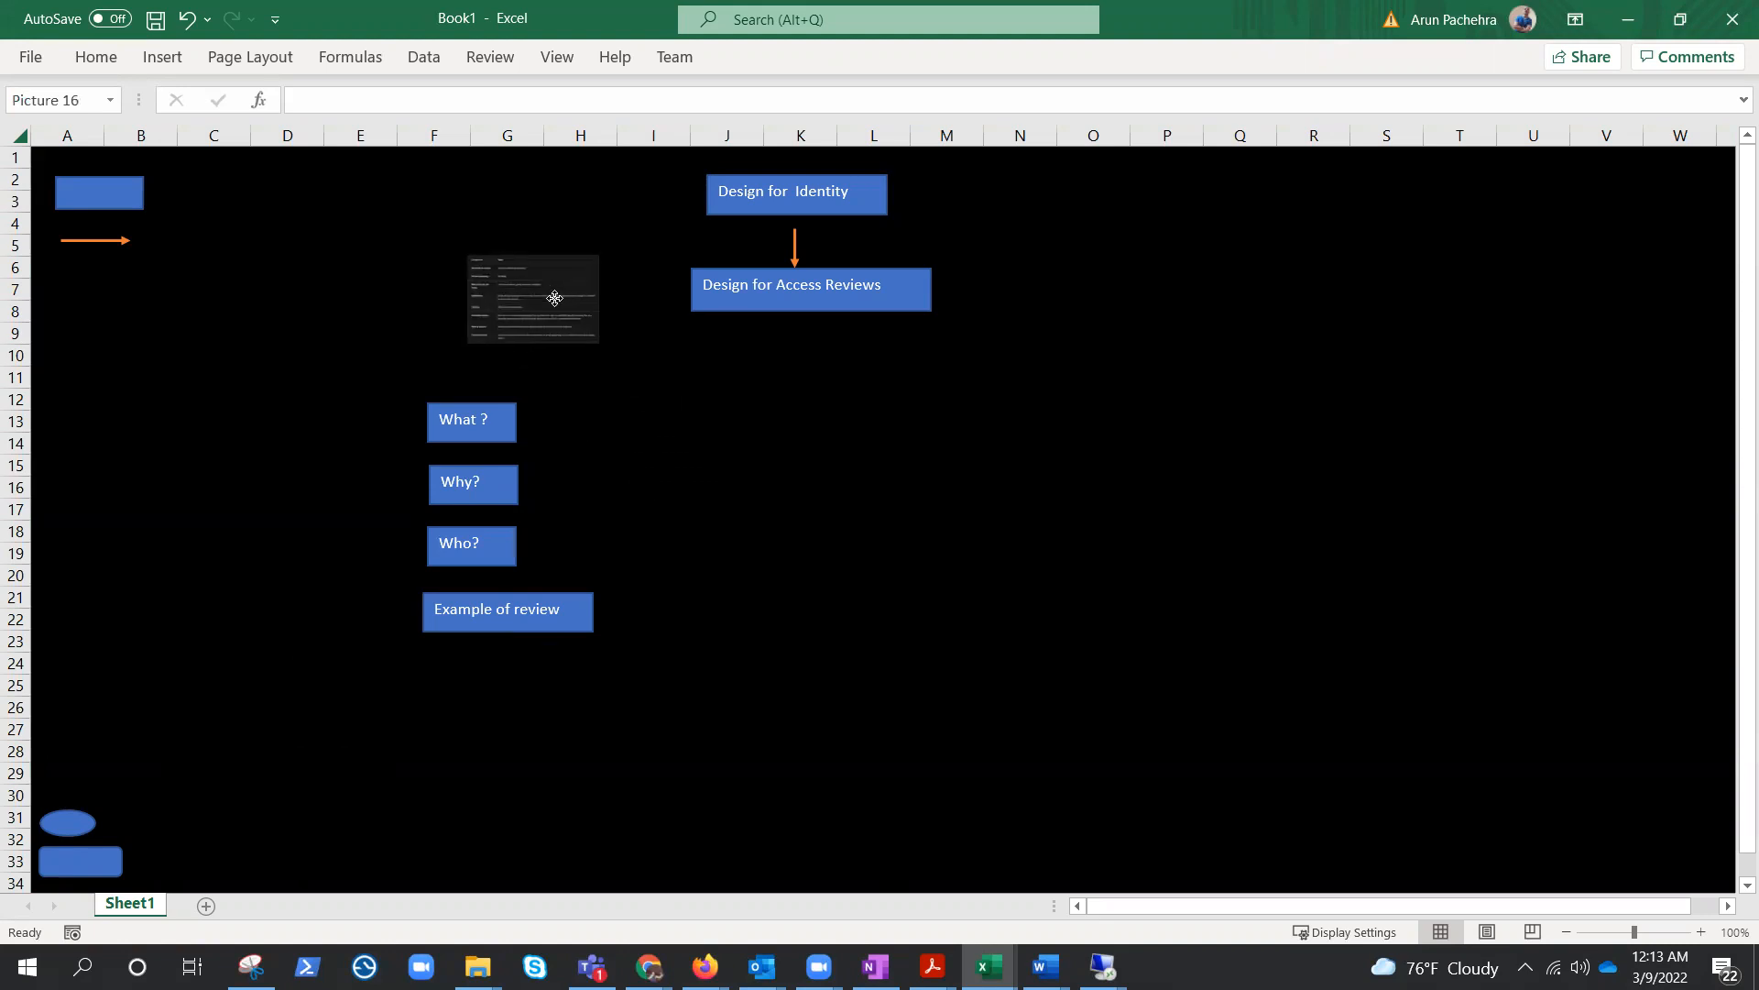
click(532, 298)
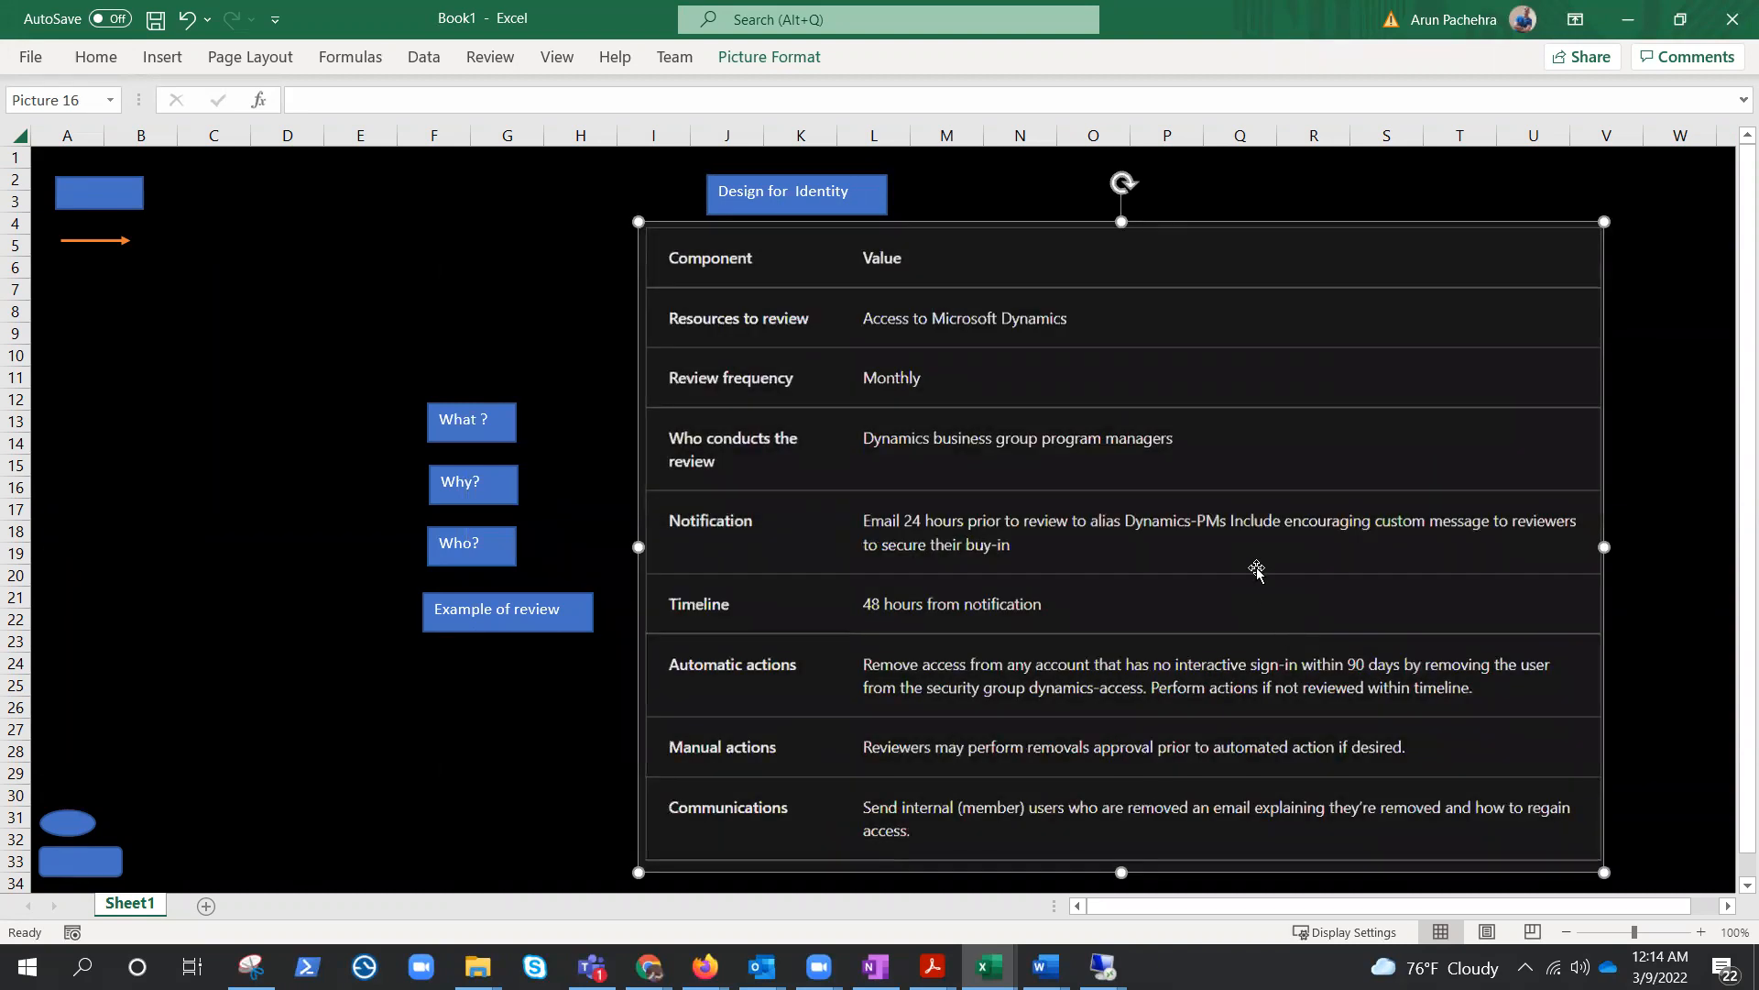
mouse_move(701, 280)
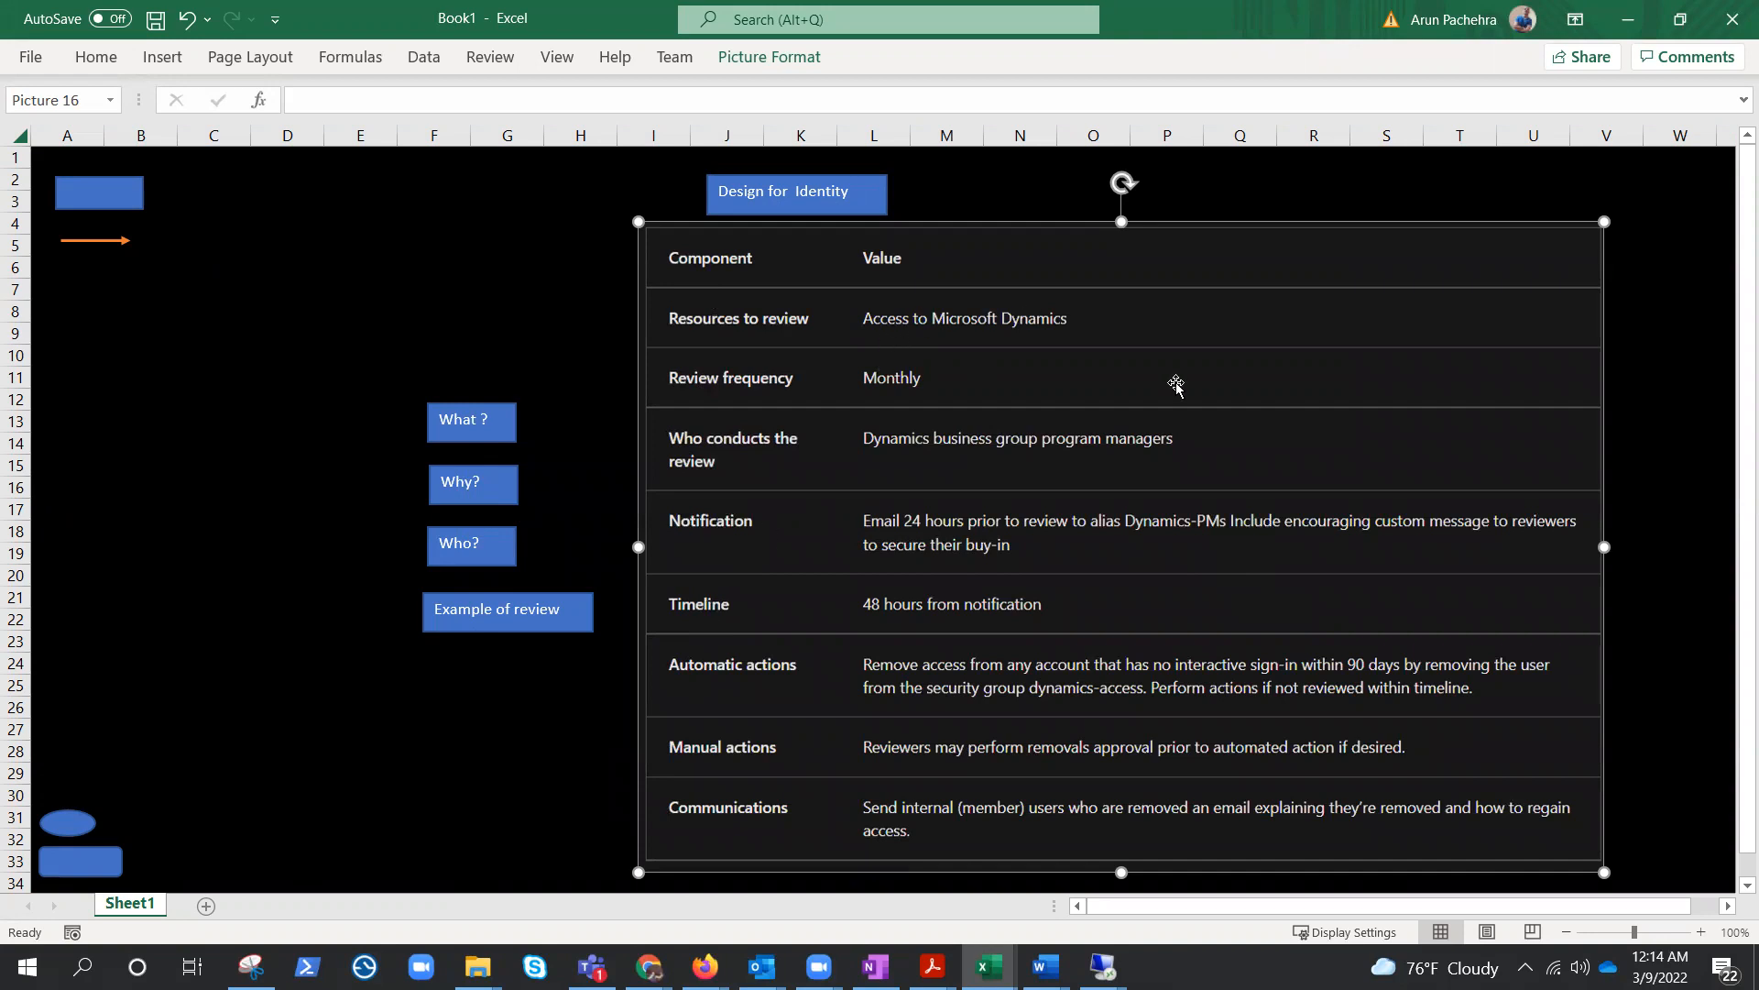
mouse_move(791, 345)
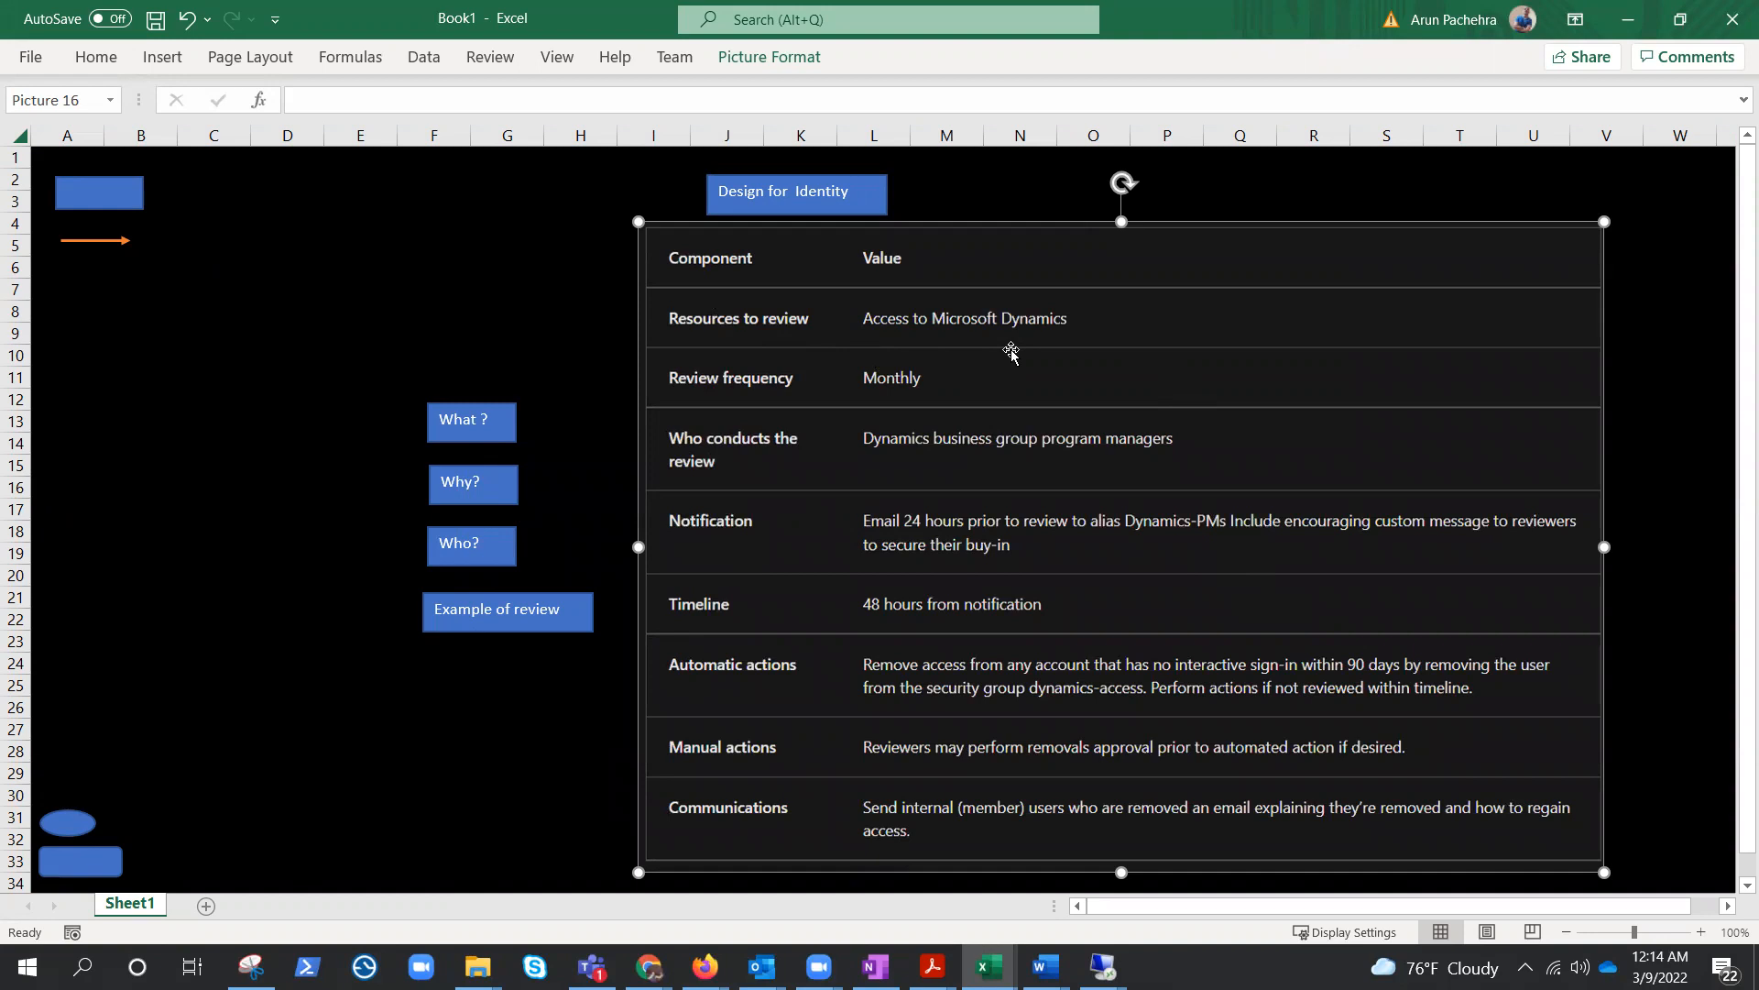
mouse_move(750, 406)
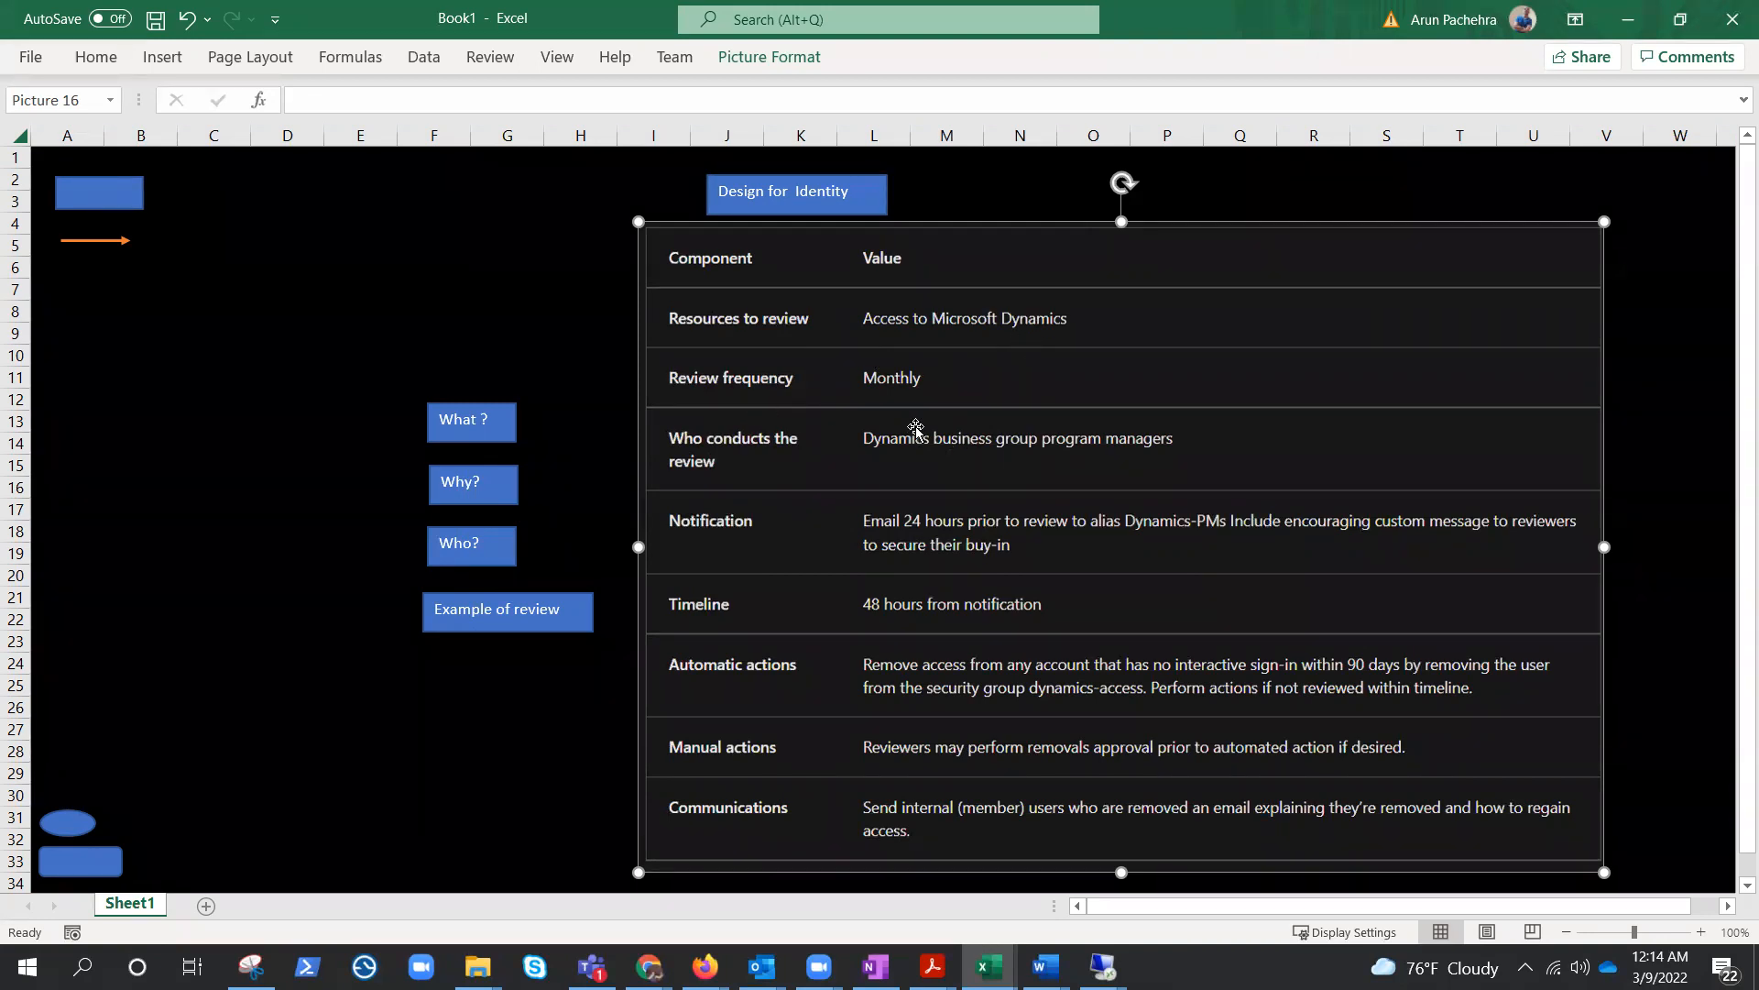
mouse_move(871, 472)
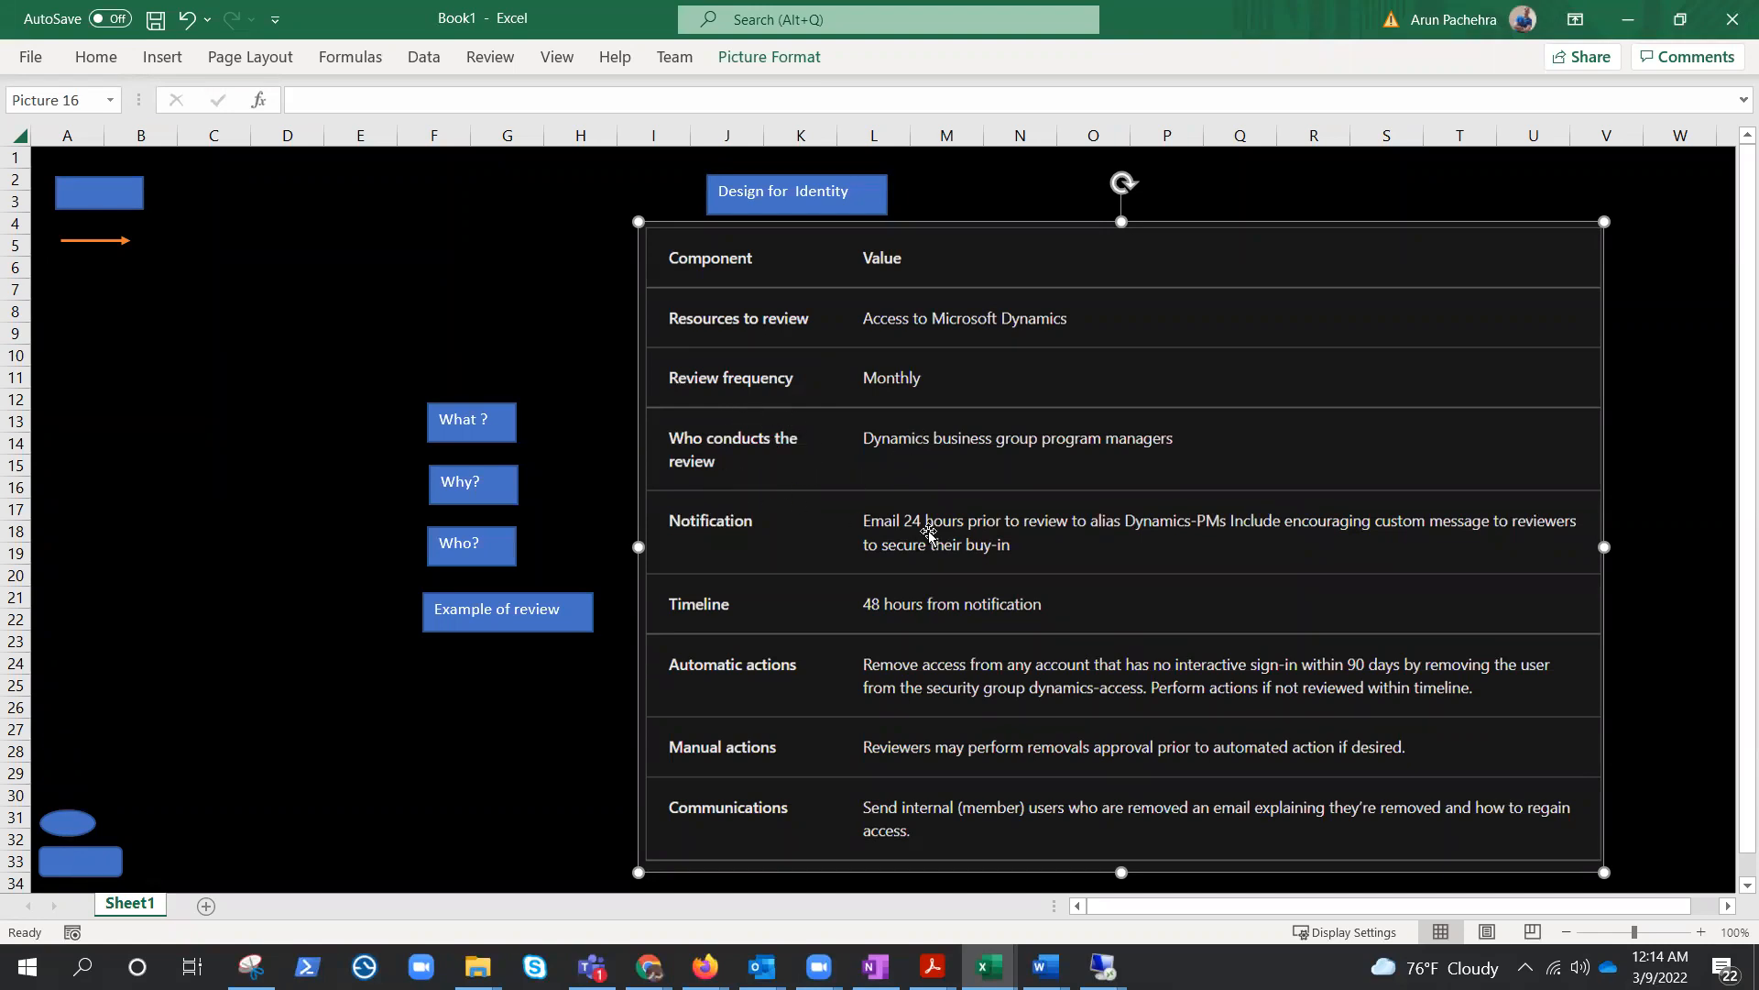
mouse_move(843, 575)
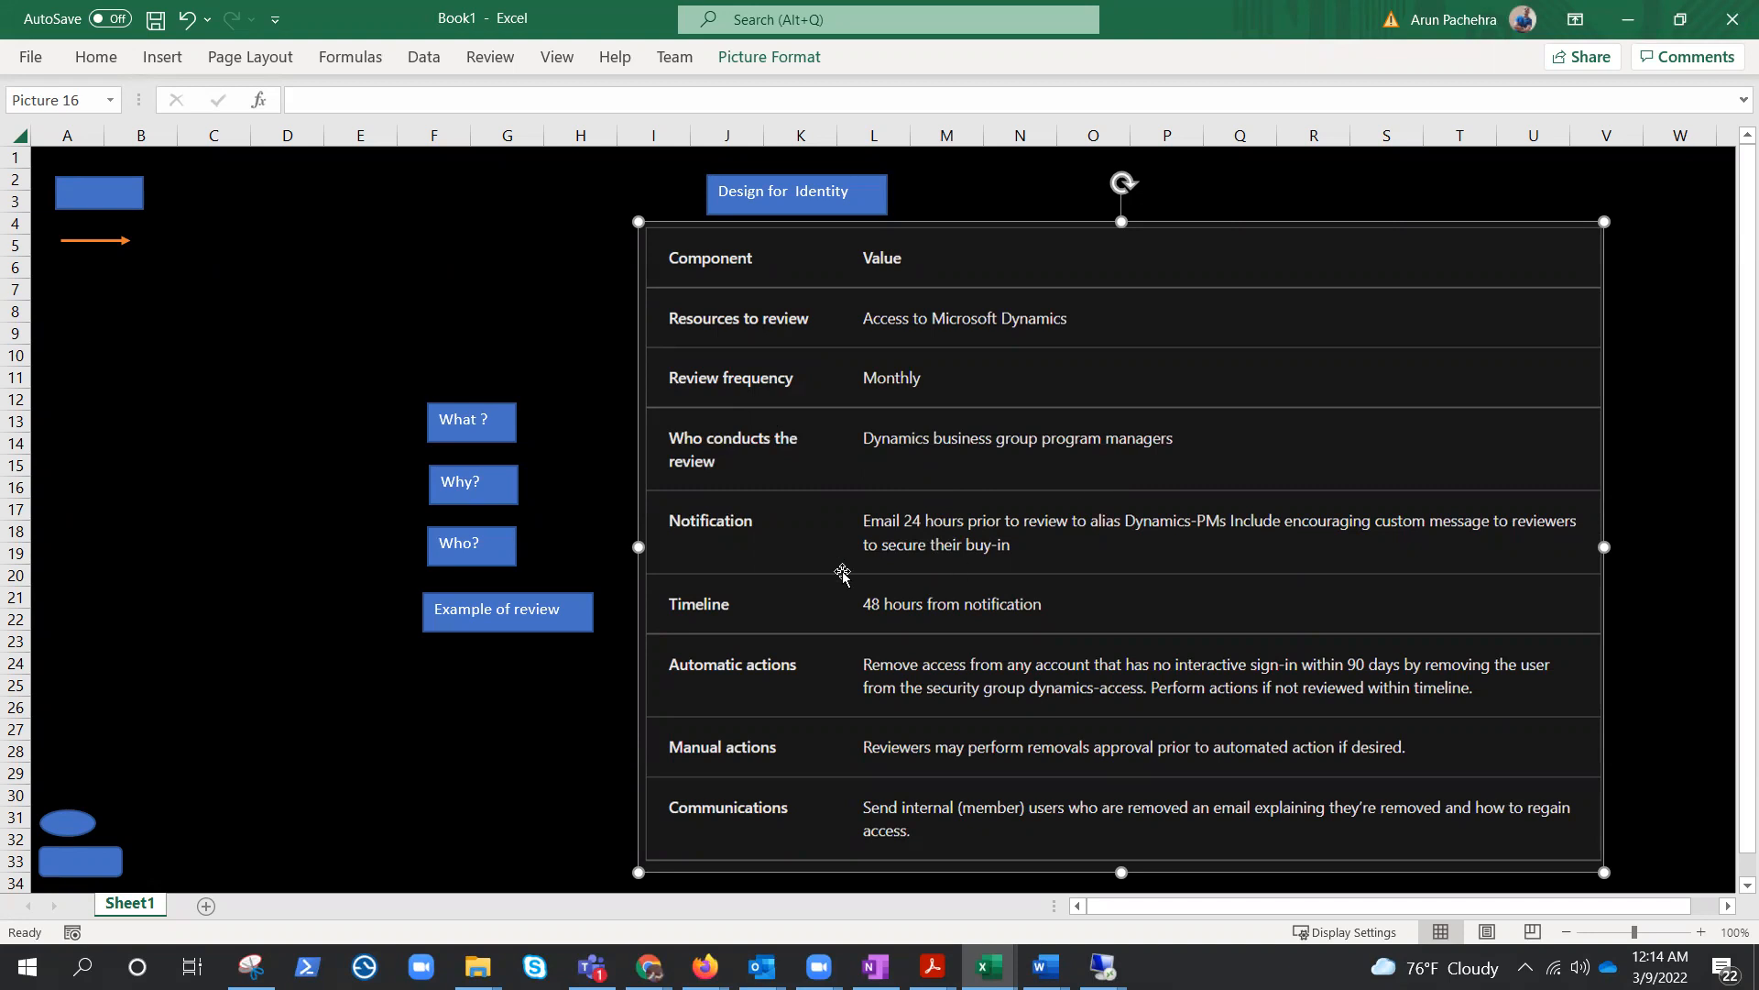
mouse_move(719, 460)
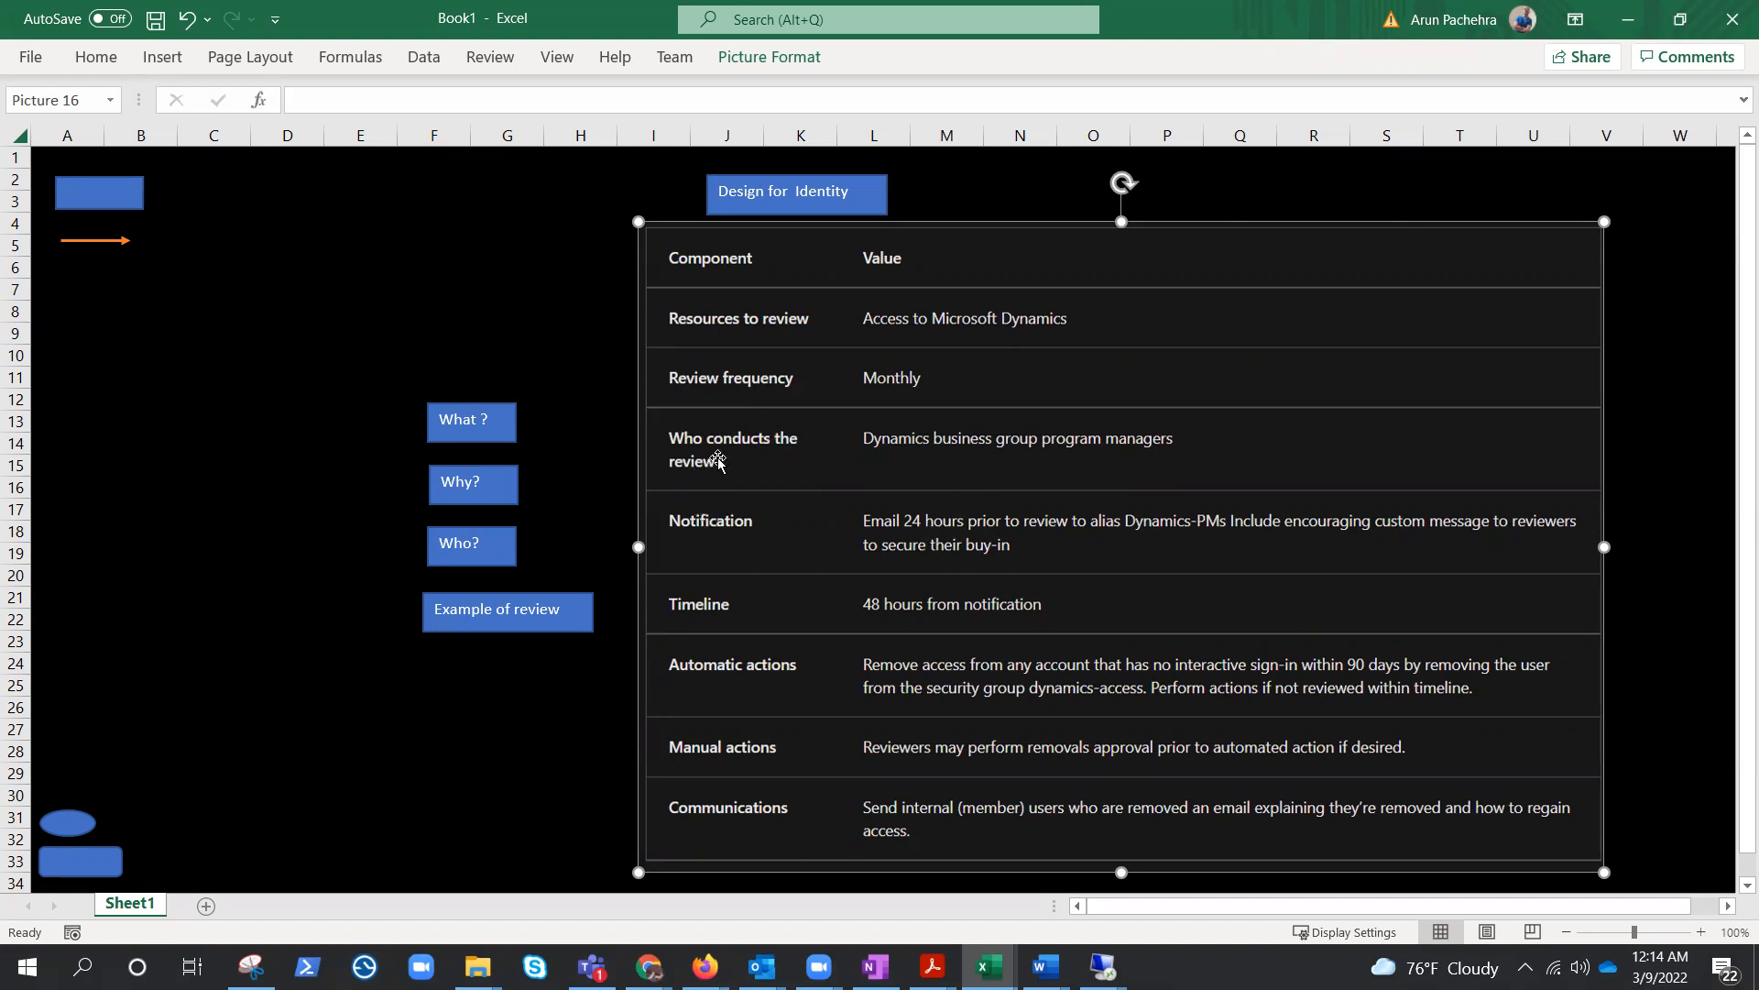
mouse_move(960, 471)
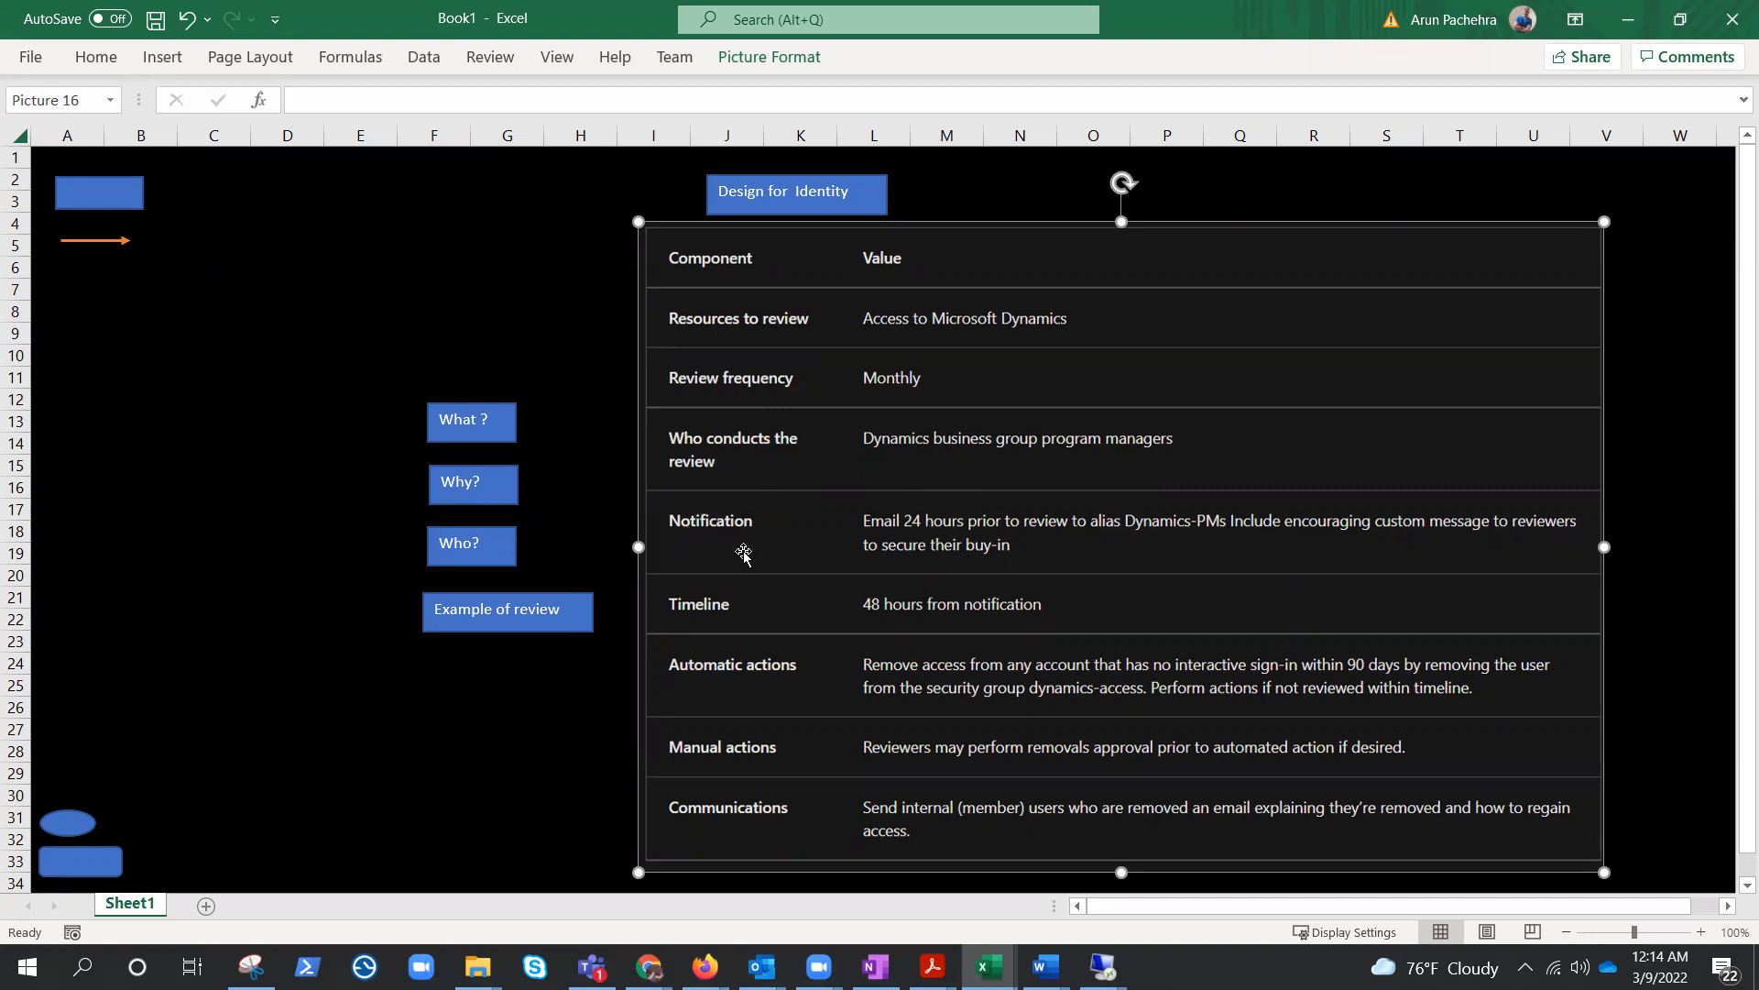
mouse_move(736, 639)
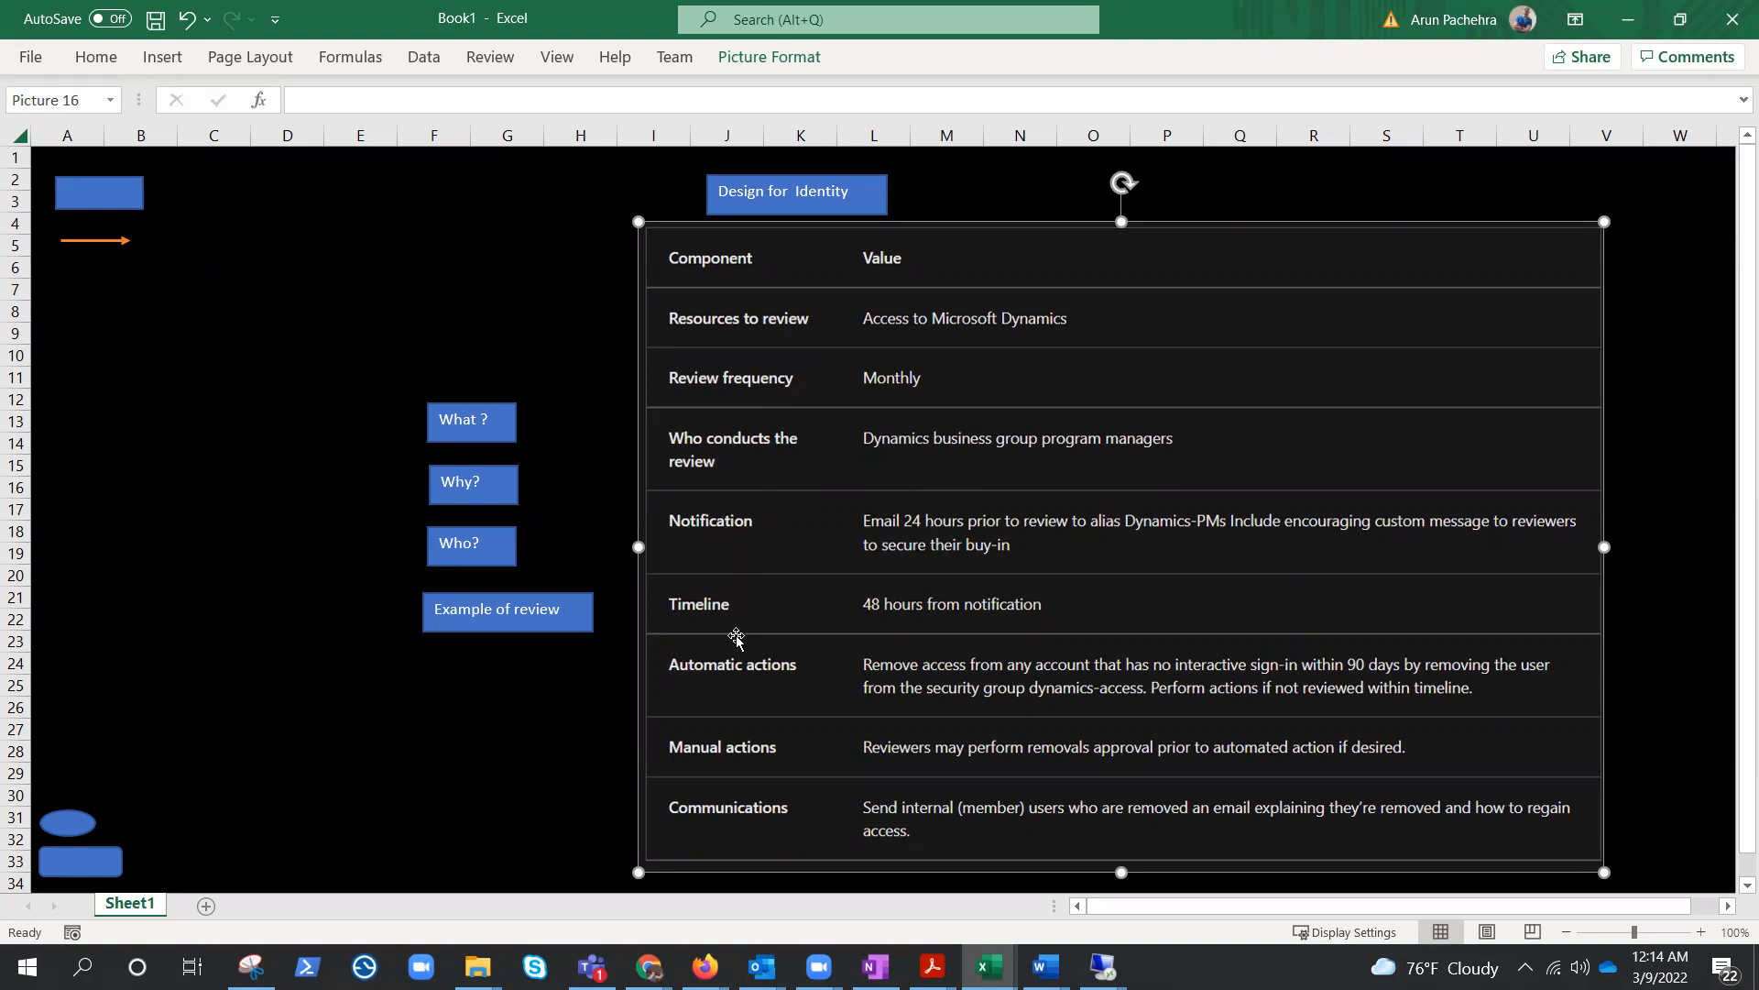
mouse_move(1066, 626)
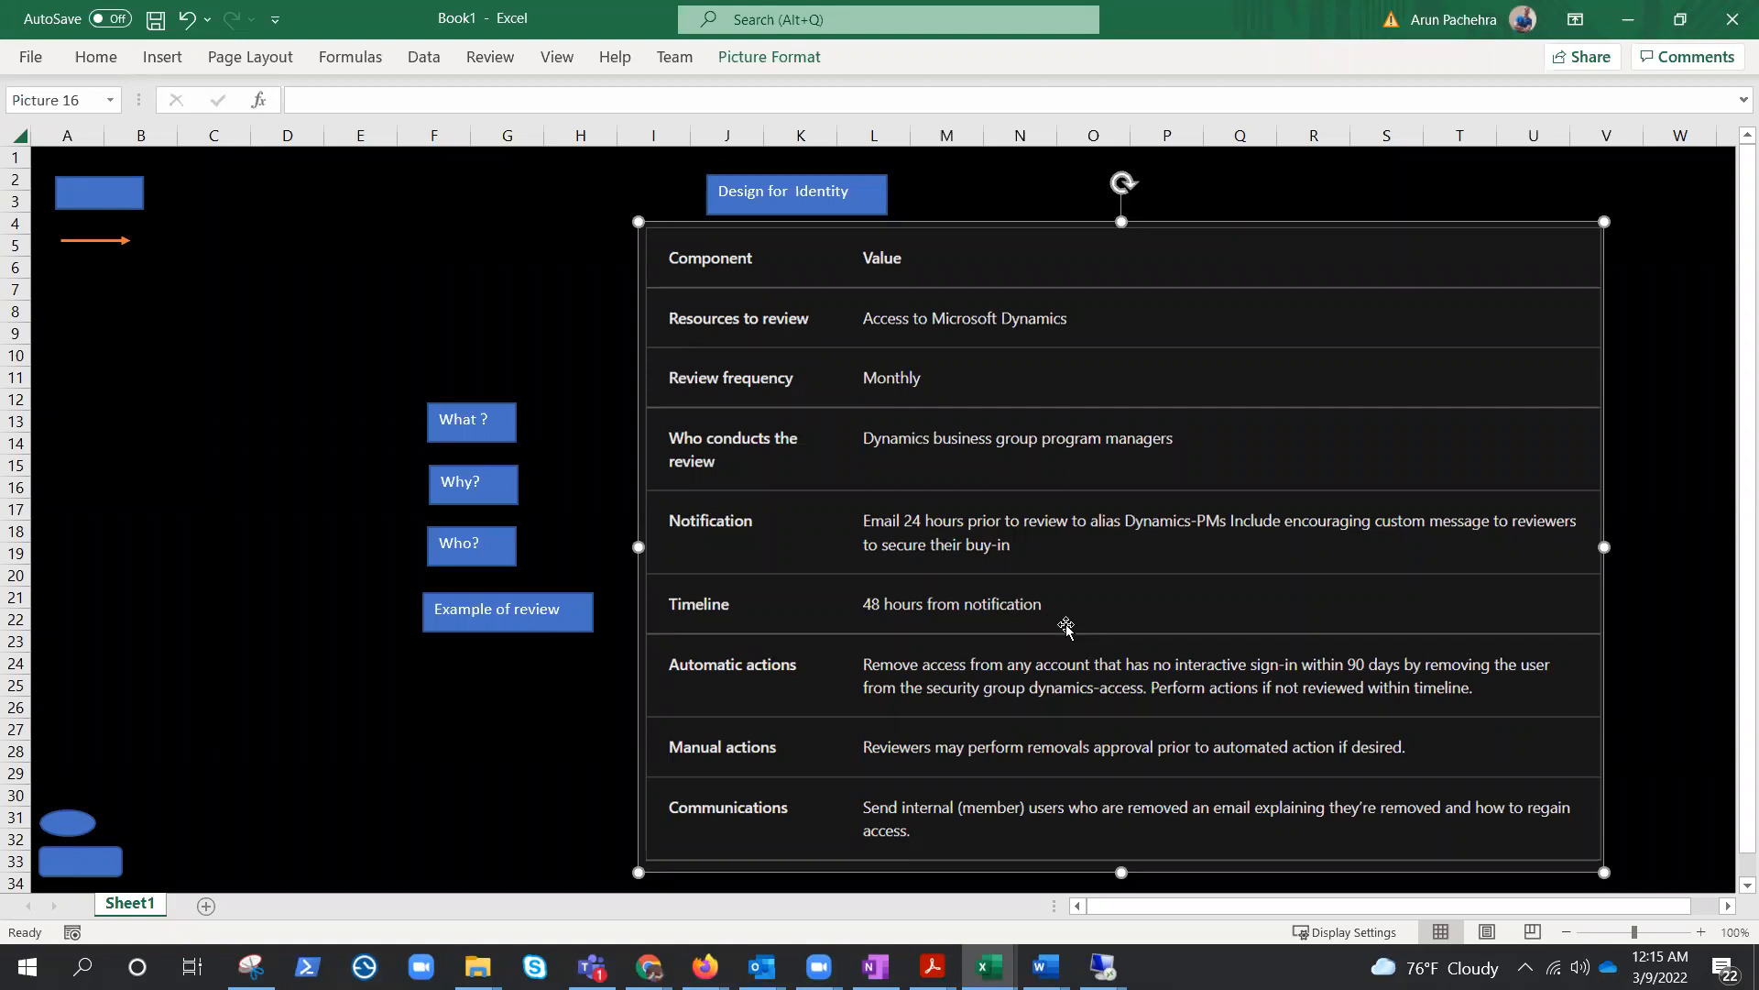
scroll(down, 3)
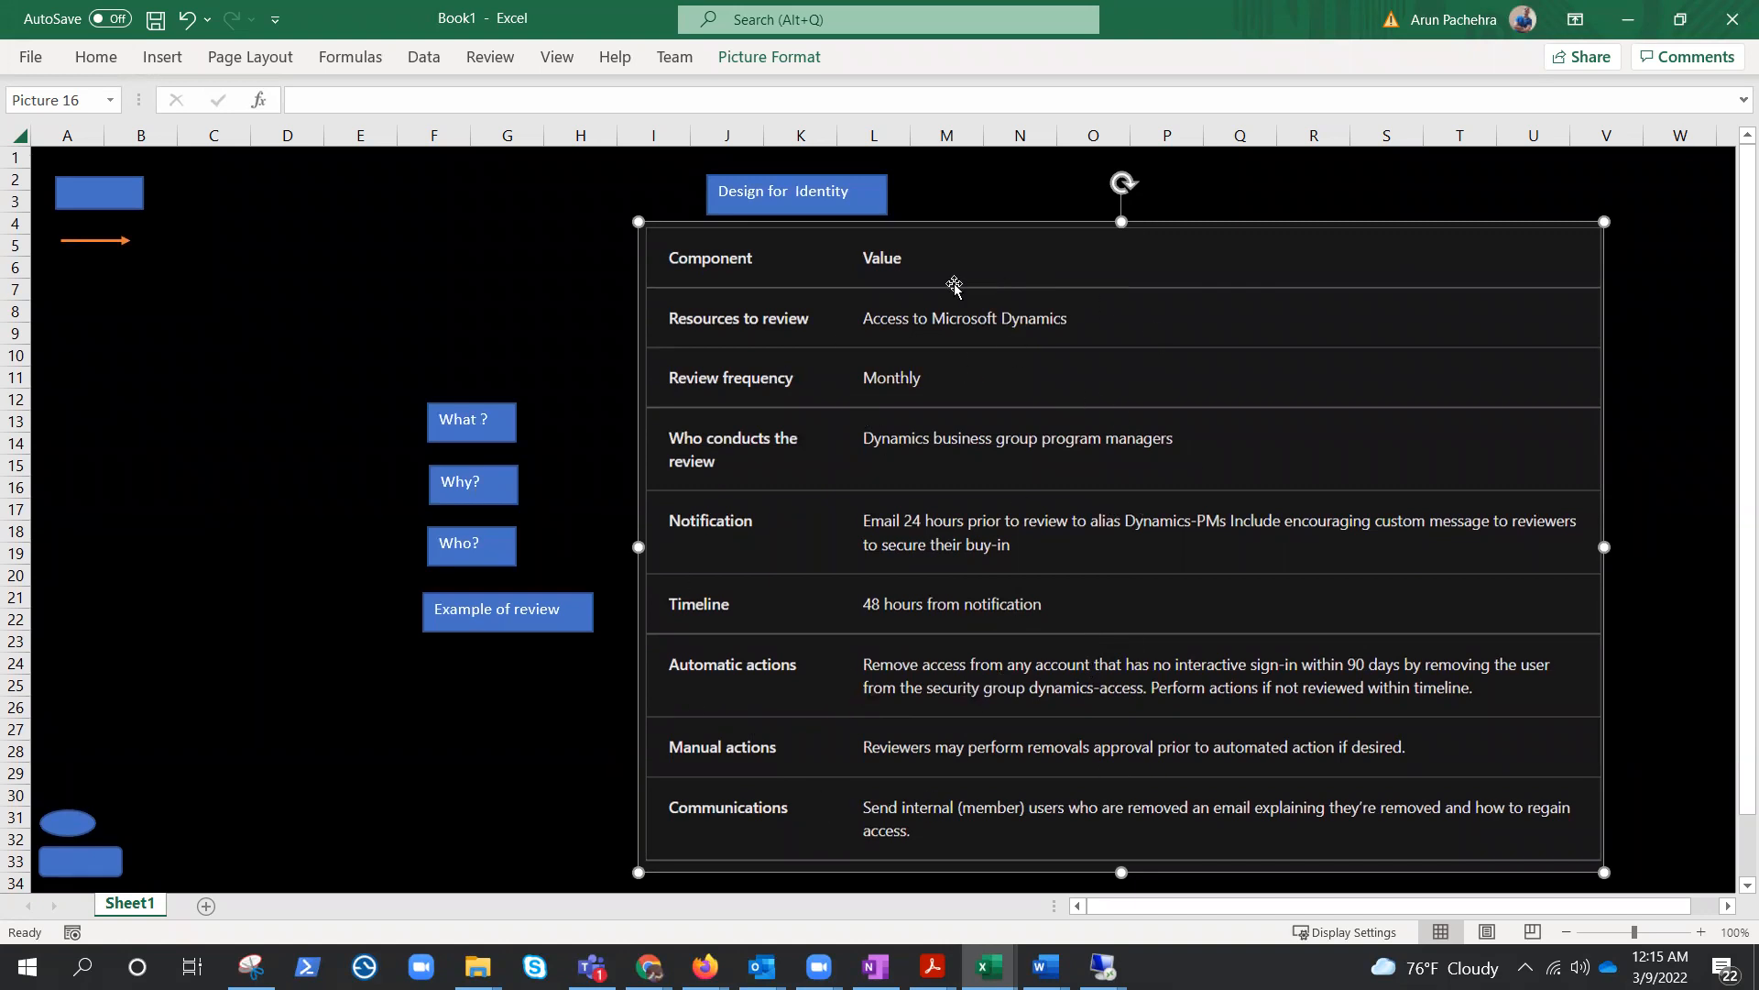
mouse_move(344, 360)
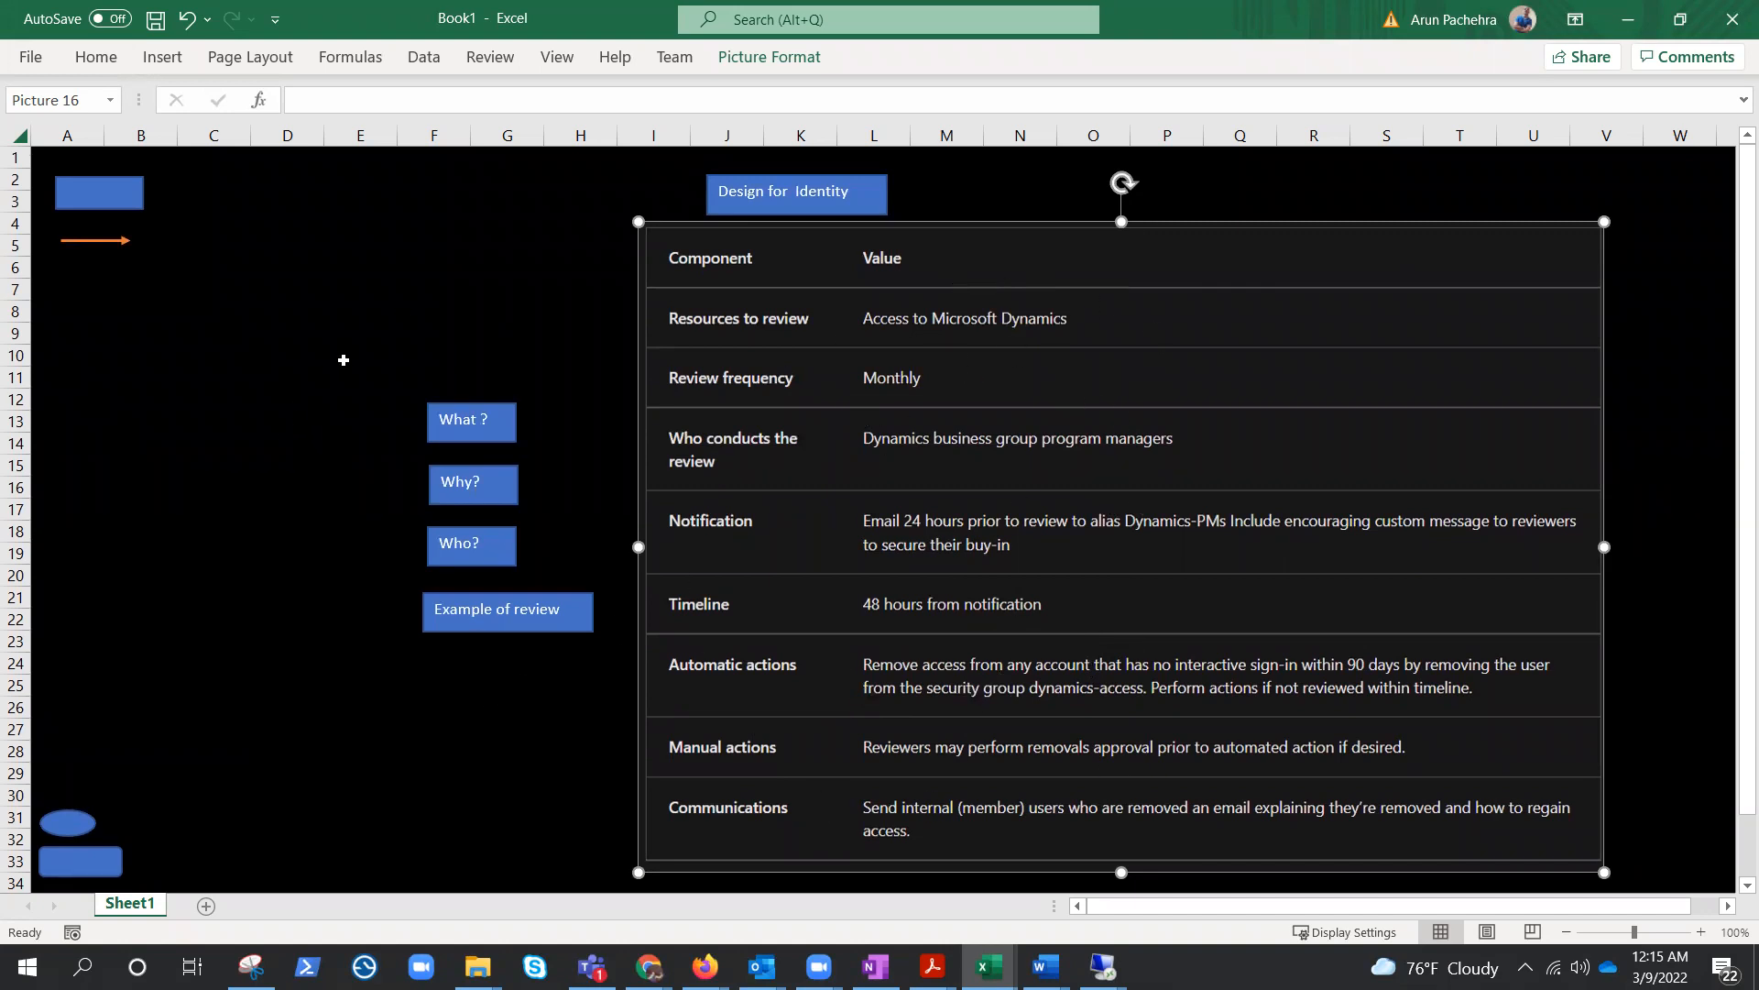